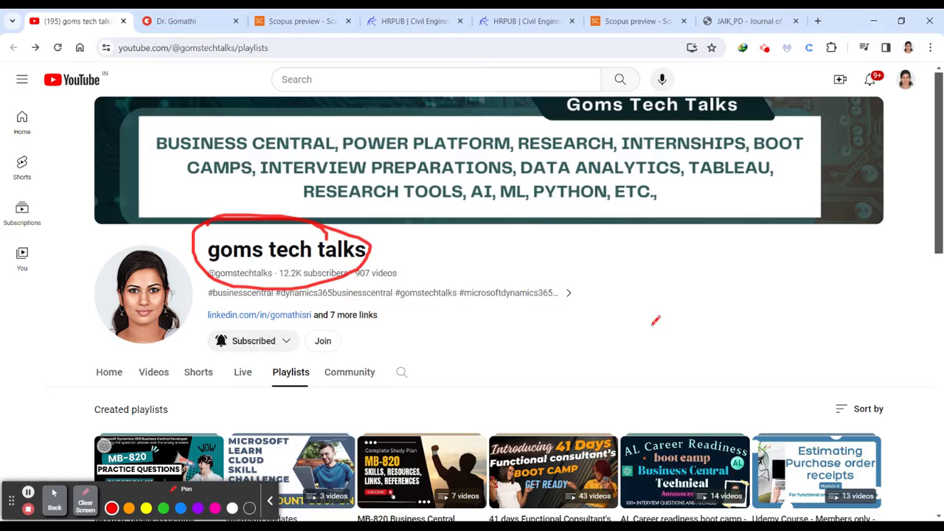
# Scroll the channel's playlists, pen-circle the SCI/Scopus journals and All about research playlists
pyautogui.scroll(-3)
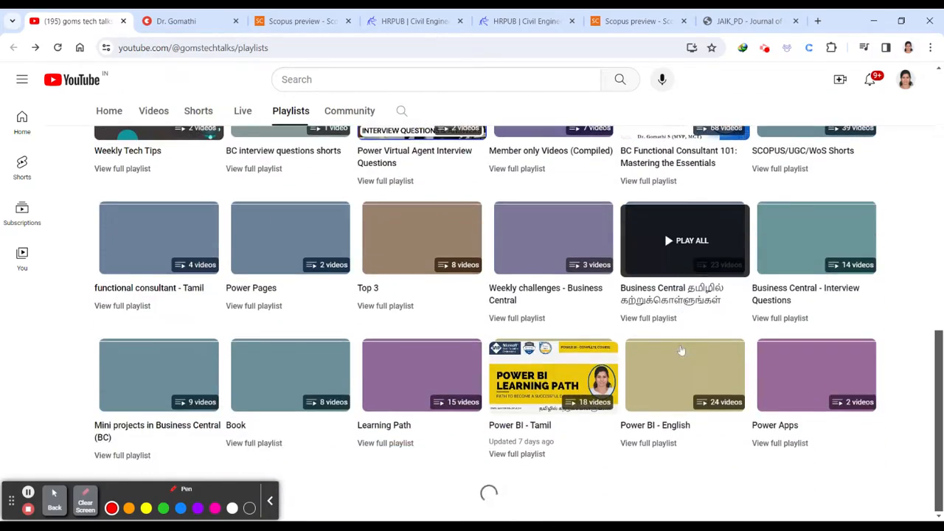
pyautogui.scroll(3)
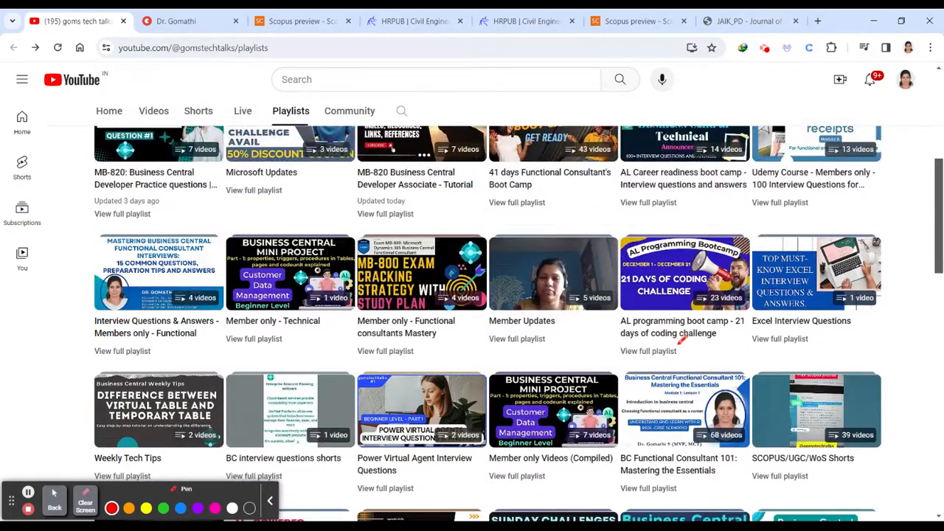
pyautogui.scroll(-3)
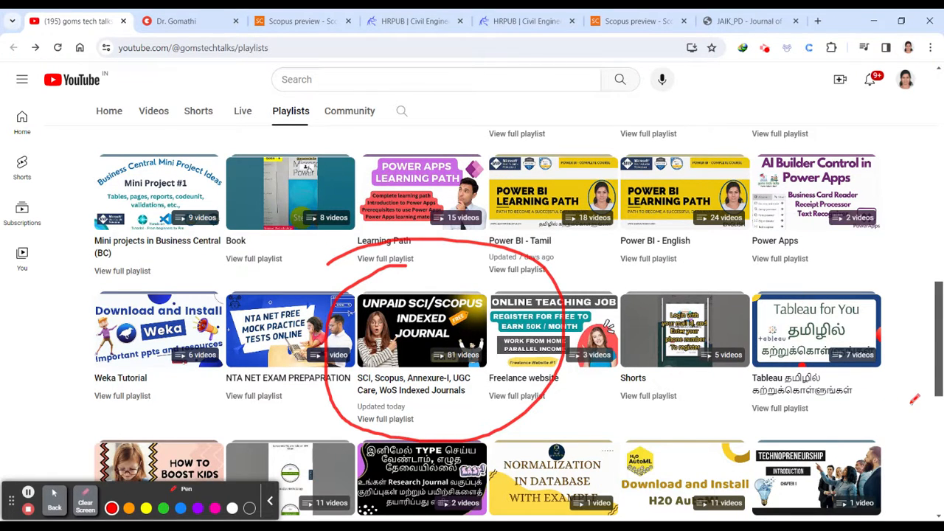
pyautogui.scroll(-3)
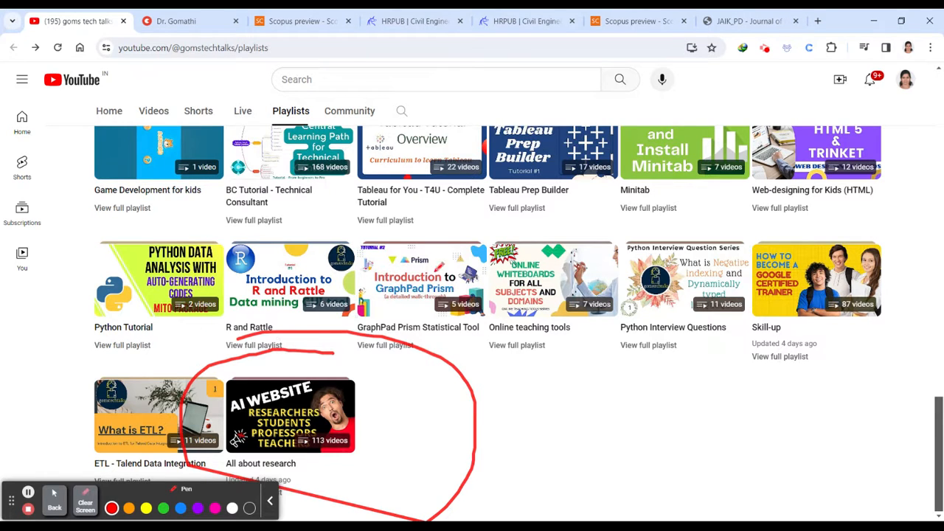
pyautogui.click(85, 501)
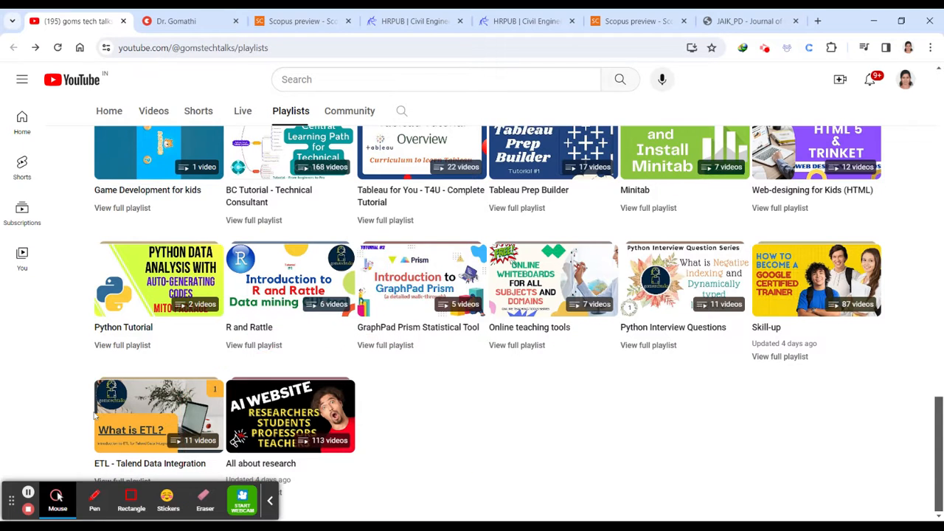
pyautogui.click(176, 20)
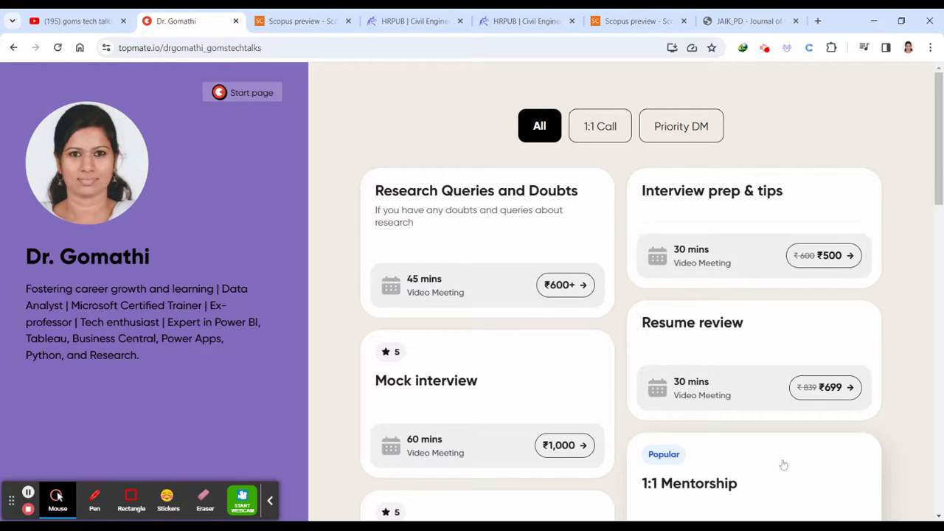
# Show the Topmate page's research query, mock interview and mentorship sessions
pyautogui.click(413, 20)
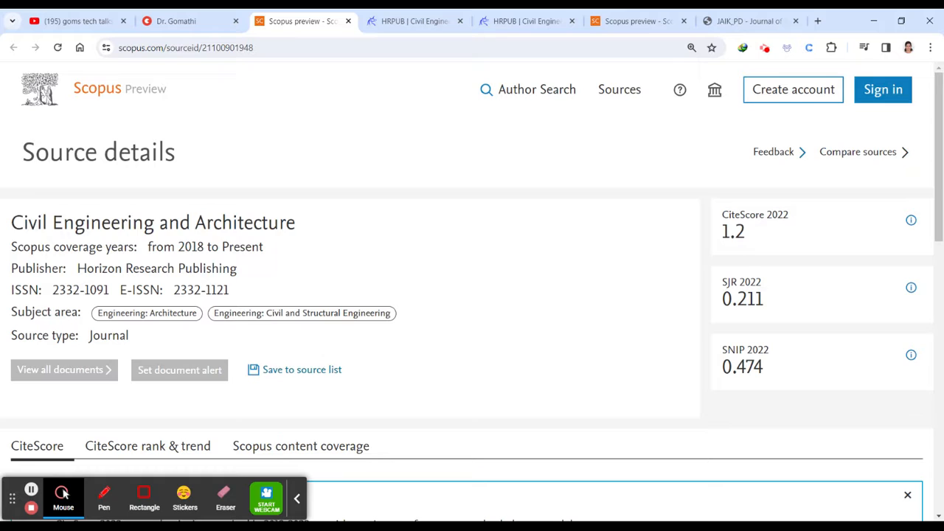
pyautogui.doubleClick(153, 222)
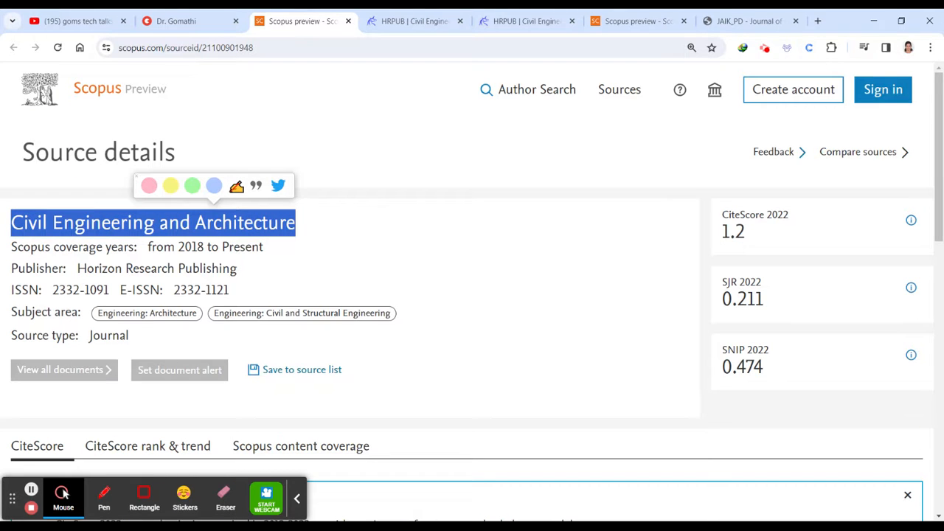
pyautogui.click(104, 498)
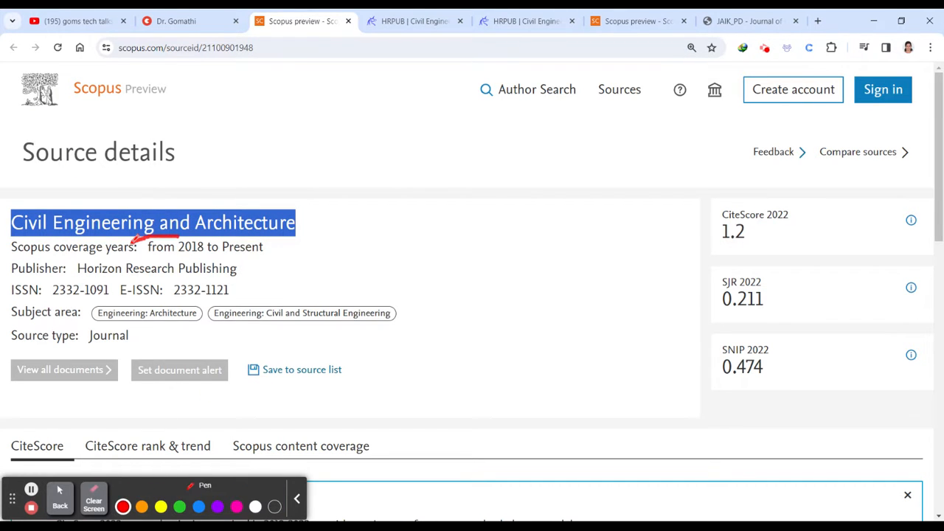
pyautogui.moveTo(147, 247); pyautogui.dragTo(266, 246)
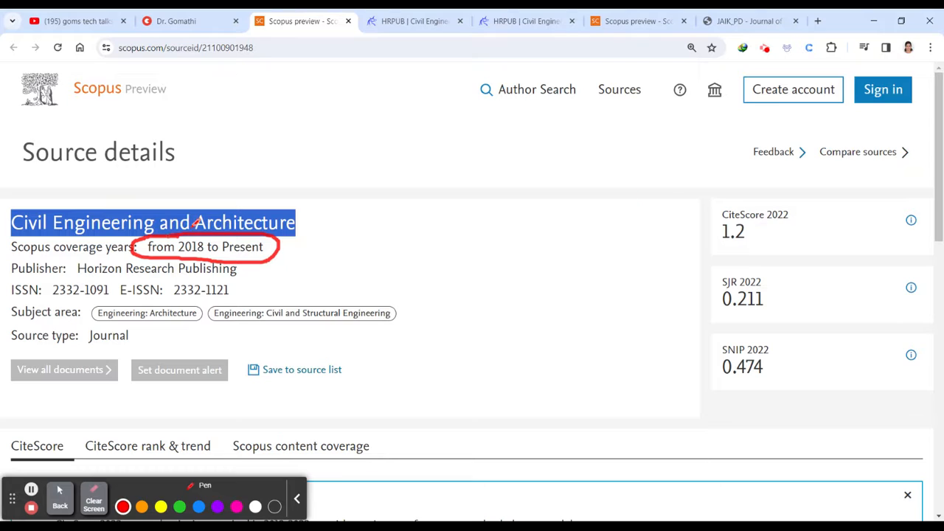
pyautogui.moveTo(668, 198)
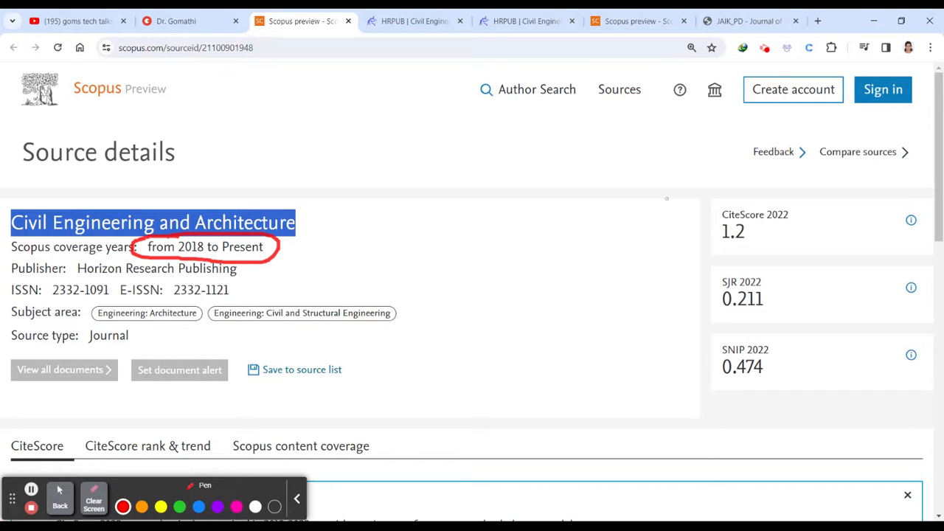
pyautogui.moveTo(361, 152); pyautogui.dragTo(295, 194)
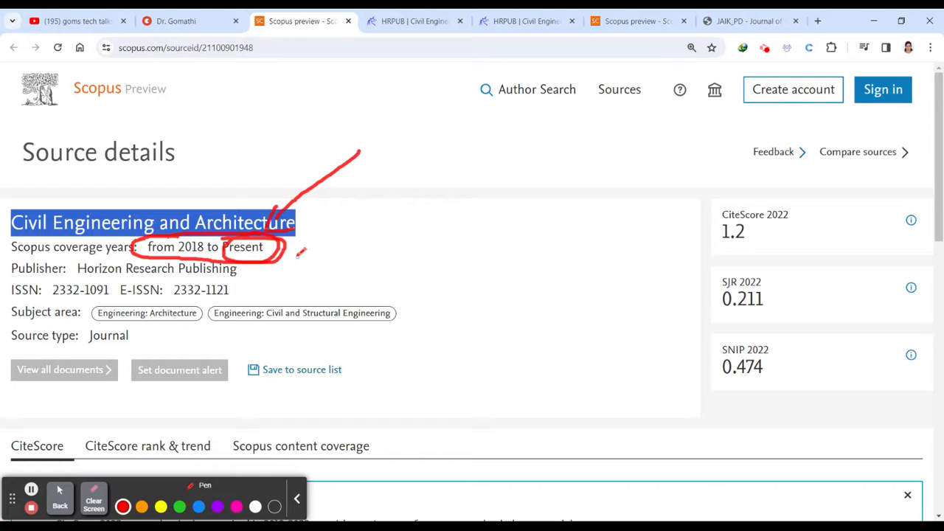
pyautogui.moveTo(303, 250); pyautogui.dragTo(414, 236)
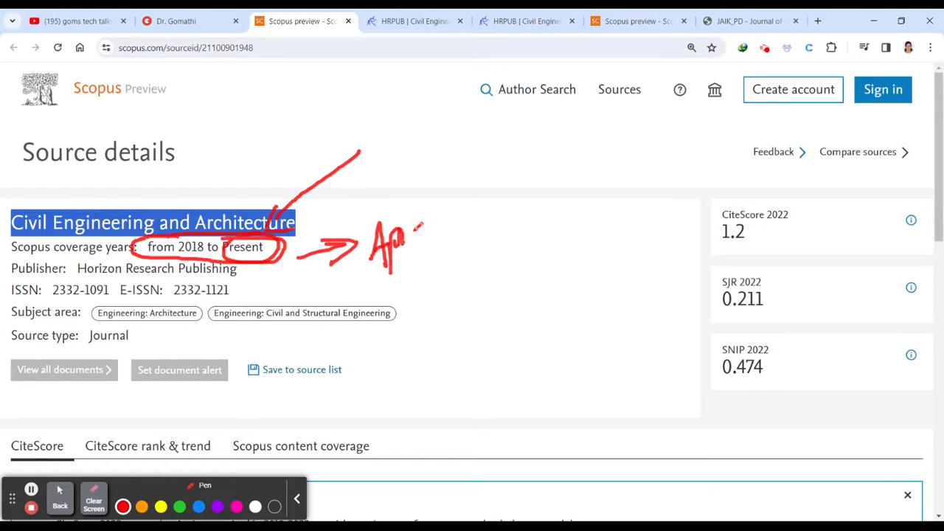
pyautogui.moveTo(413, 221); pyautogui.dragTo(560, 251)
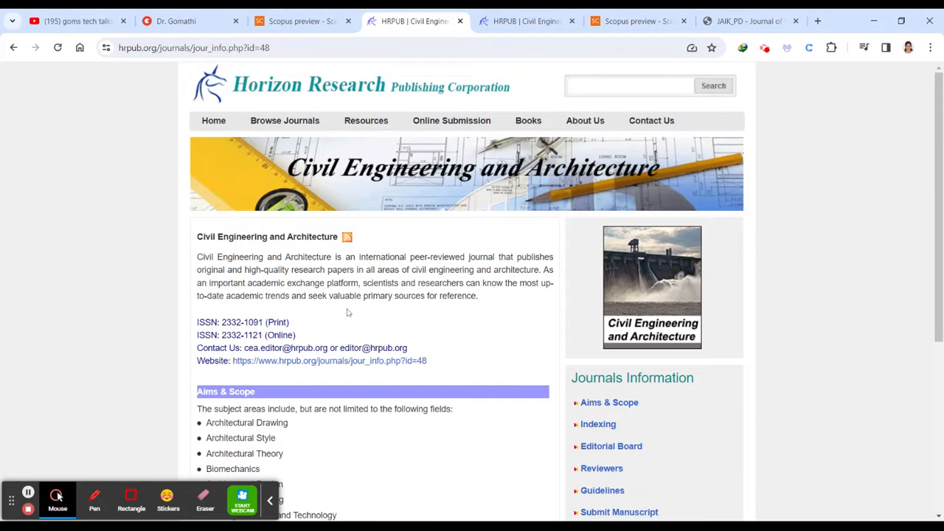
pyautogui.moveTo(426, 92)
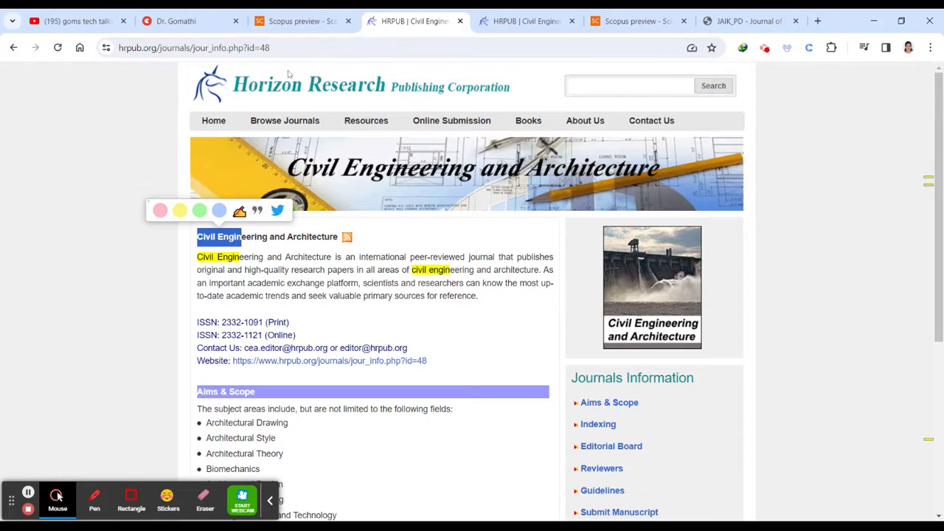
# Show the HRPUB Civil Engineering and Architecture page with its print and online ISSNs
pyautogui.click(295, 21)
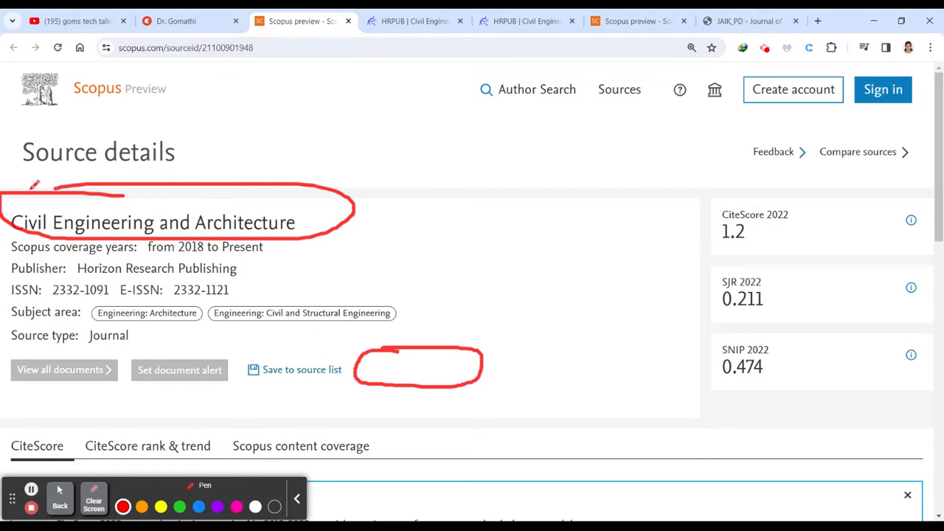
# Select ISSN 2332-1091 and E-ISSN 2332-1121 on Scopus, then return to HRPUB to compare
pyautogui.click(94, 504)
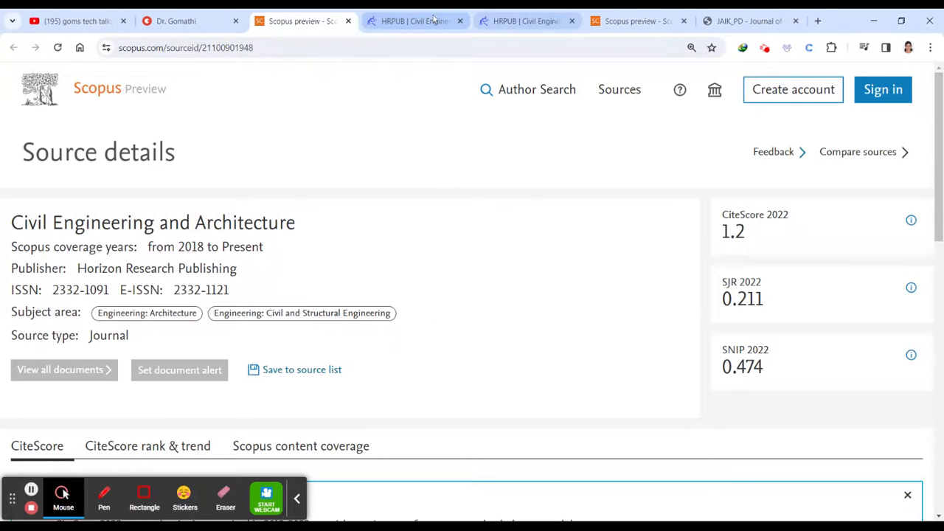
pyautogui.click(414, 21)
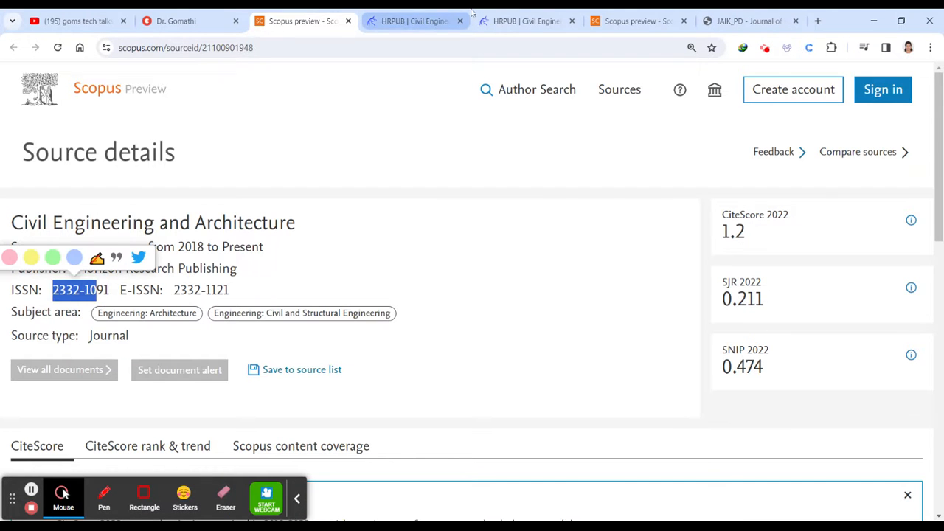
pyautogui.click(413, 21)
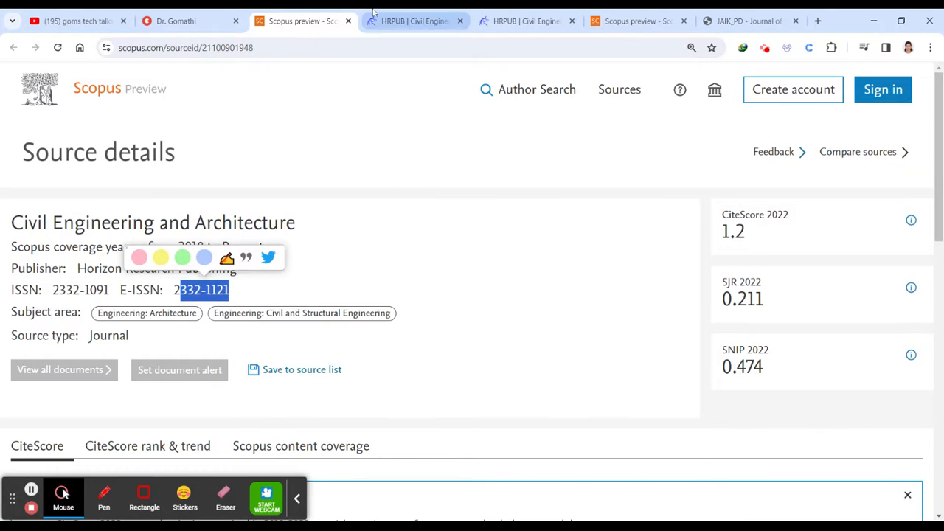
pyautogui.click(413, 20)
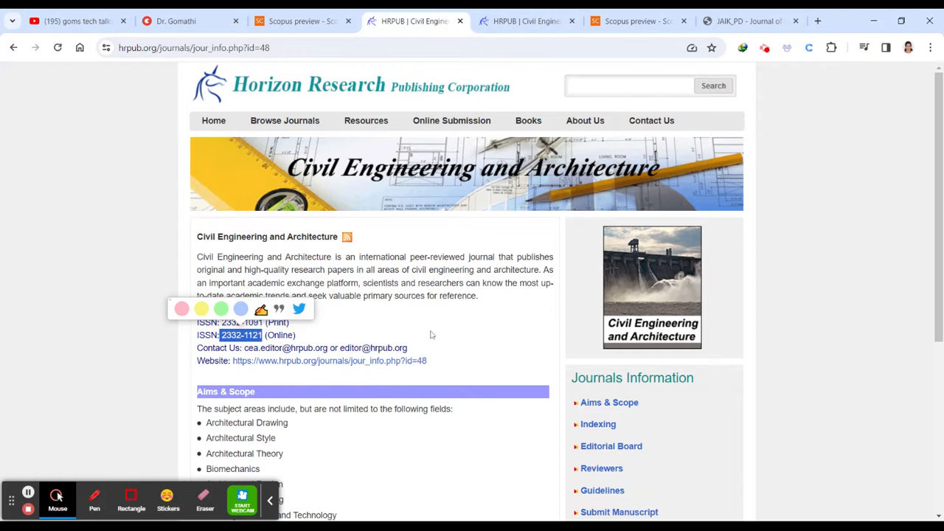
pyautogui.moveTo(527, 361)
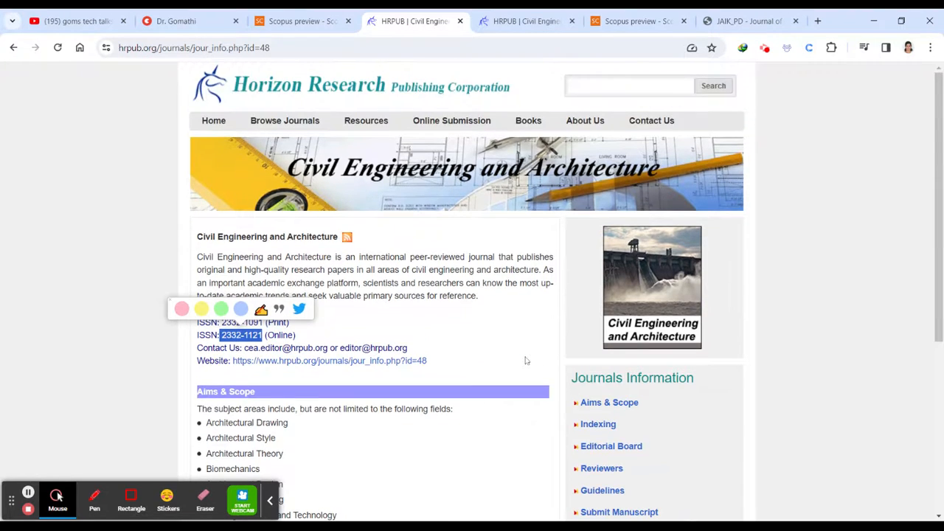
# Scroll the HRPUB journal page to the Aims & Scope list and Journals Information sidebar
pyautogui.scroll(-3)
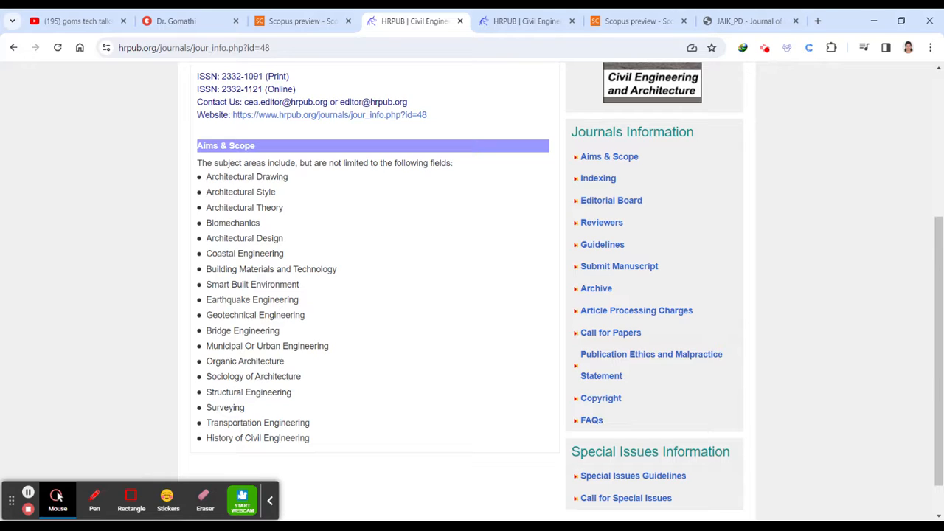
pyautogui.scroll(-3)
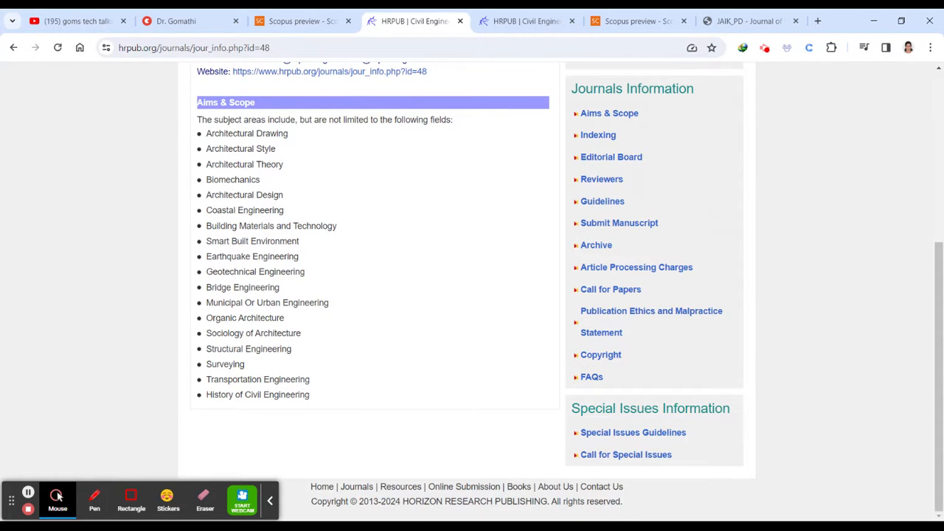
pyautogui.scroll(3)
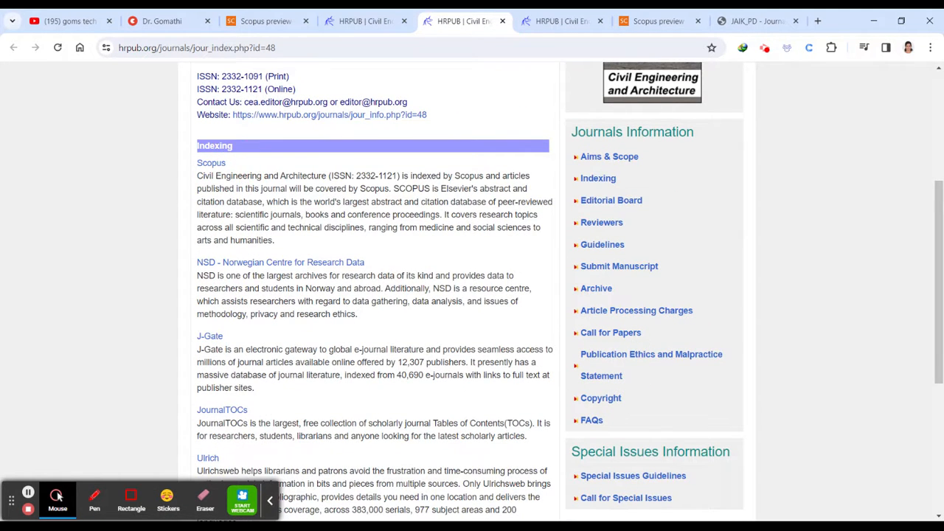
# Scroll through the Indexing page's database list, from Scopus past Google Scholar
pyautogui.scroll(-3)
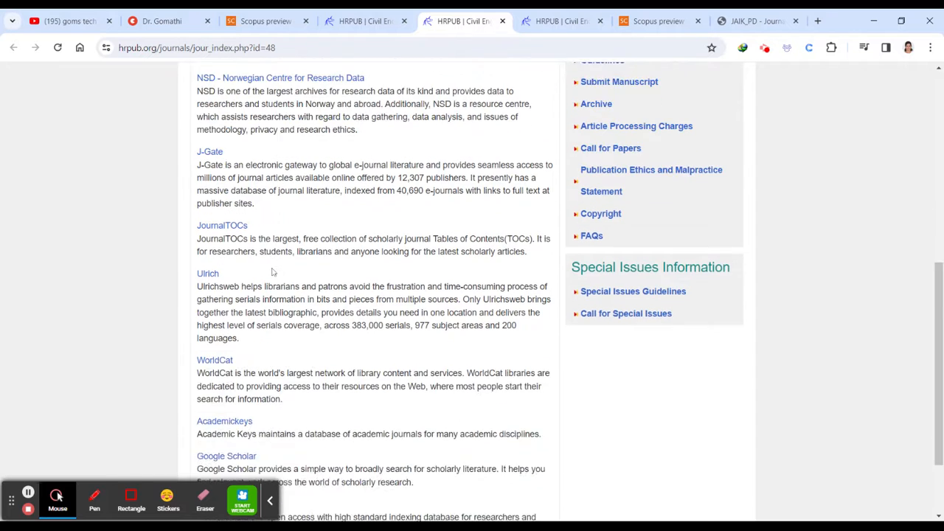
pyautogui.scroll(-3)
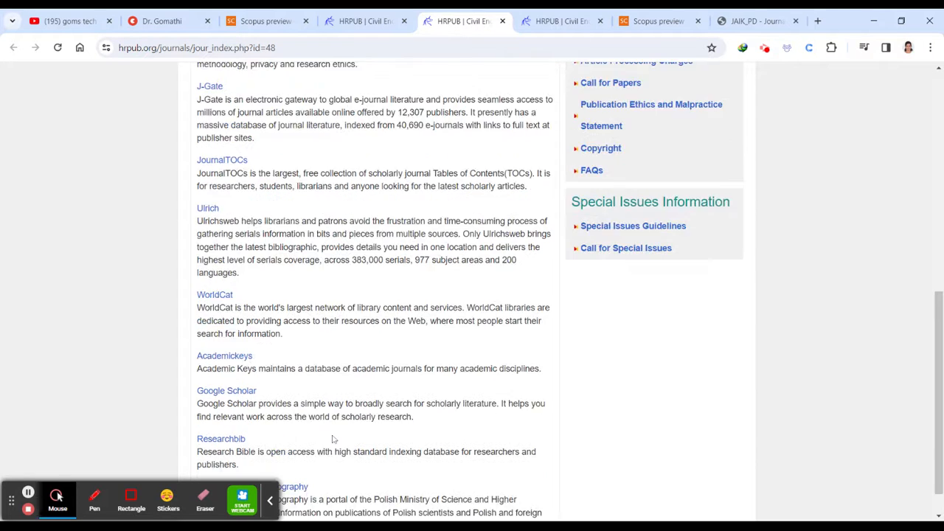
pyautogui.scroll(3)
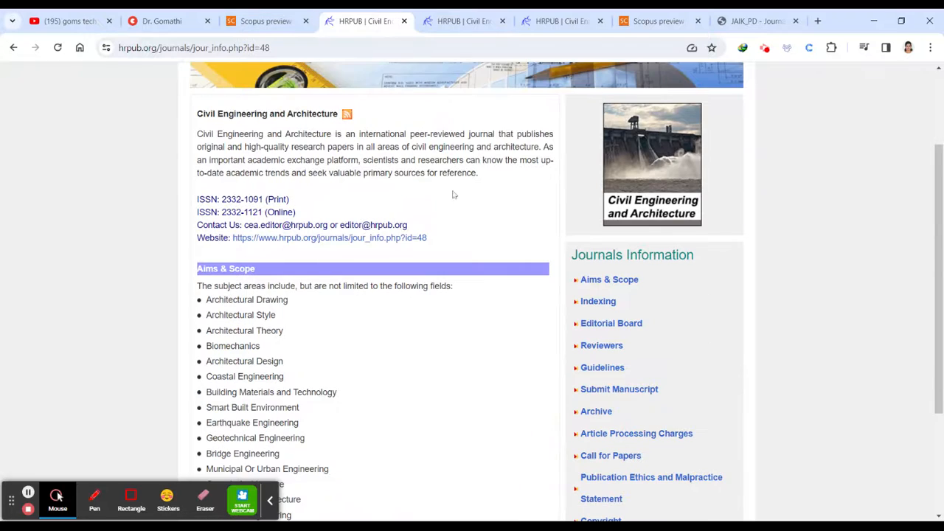
# Circle the Journals Information menu with the pen, then open Guidelines in a new tab
pyautogui.scroll(-3)
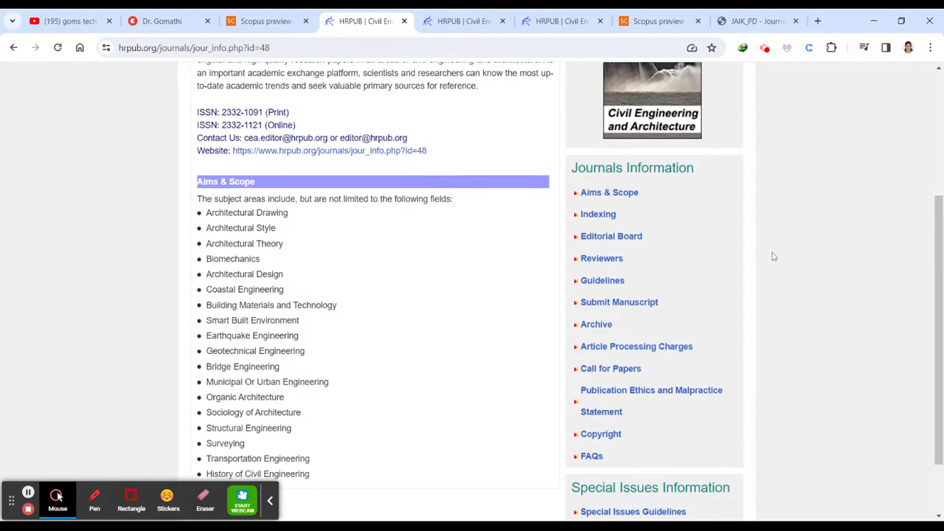
pyautogui.scroll(-3)
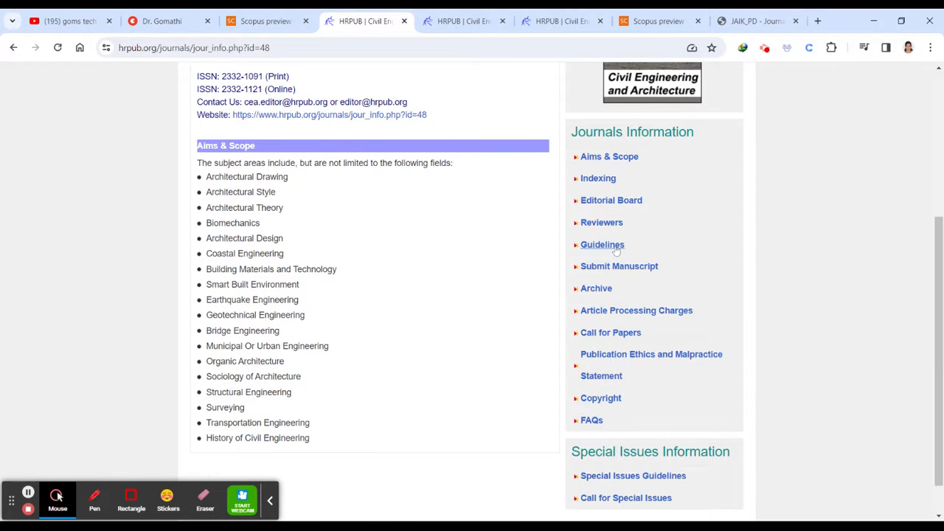
pyautogui.click(94, 500)
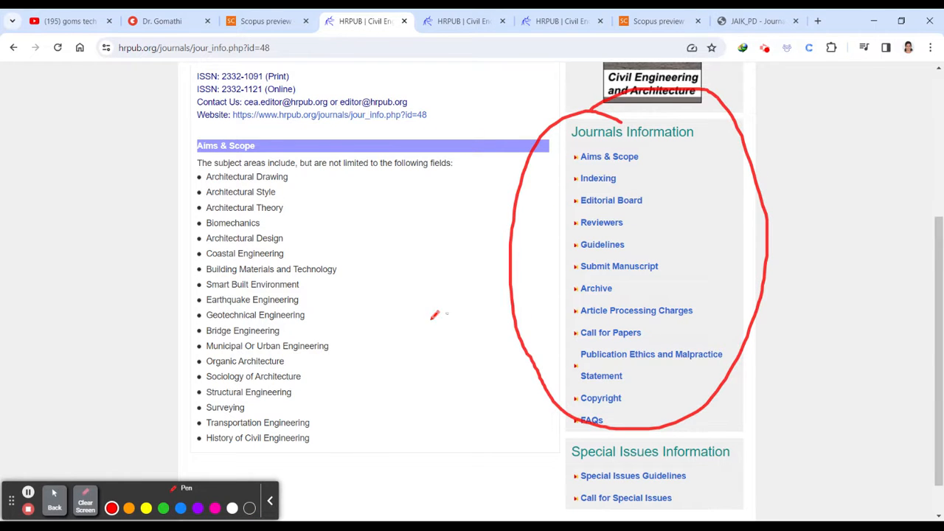
pyautogui.scroll(3)
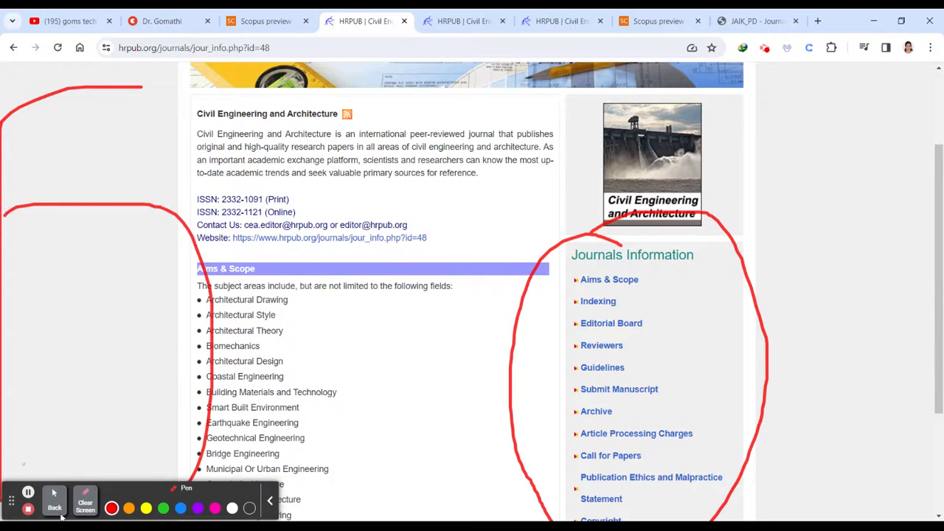
pyautogui.scroll(-3)
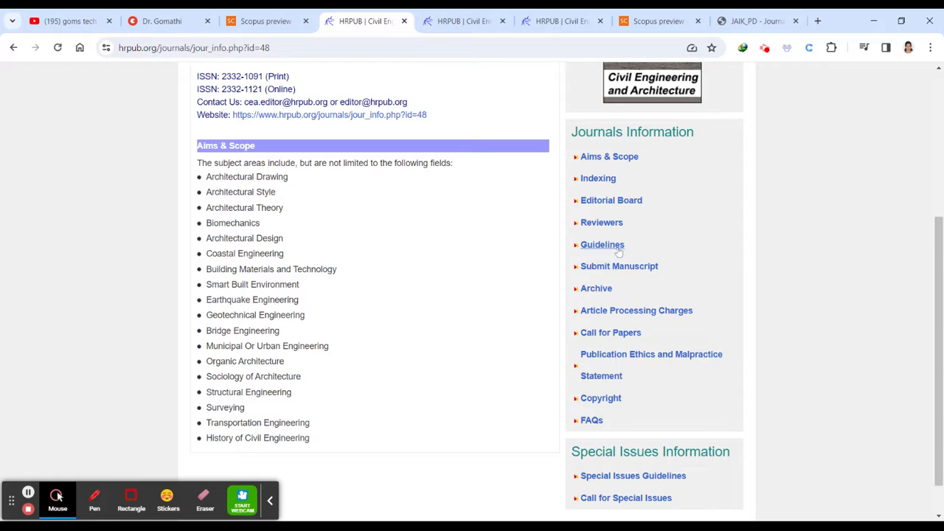
pyautogui.click(602, 244)
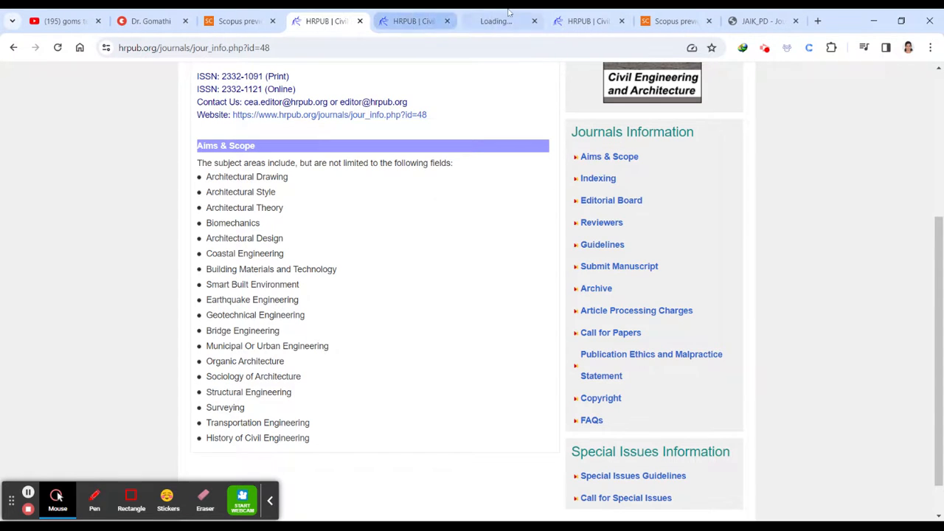
# On the guidelines page, mark the full author affiliation requirement
pyautogui.click(602, 244)
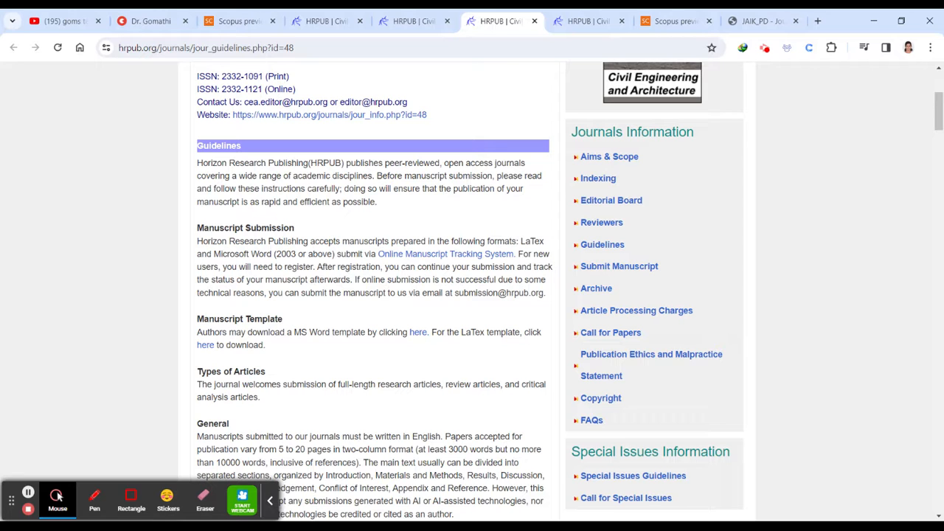
pyautogui.scroll(-3)
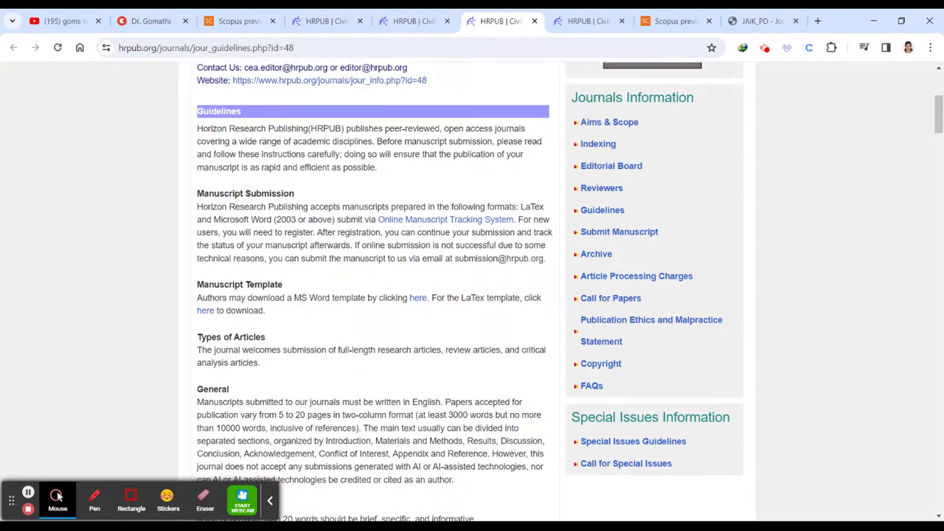
pyautogui.scroll(-3)
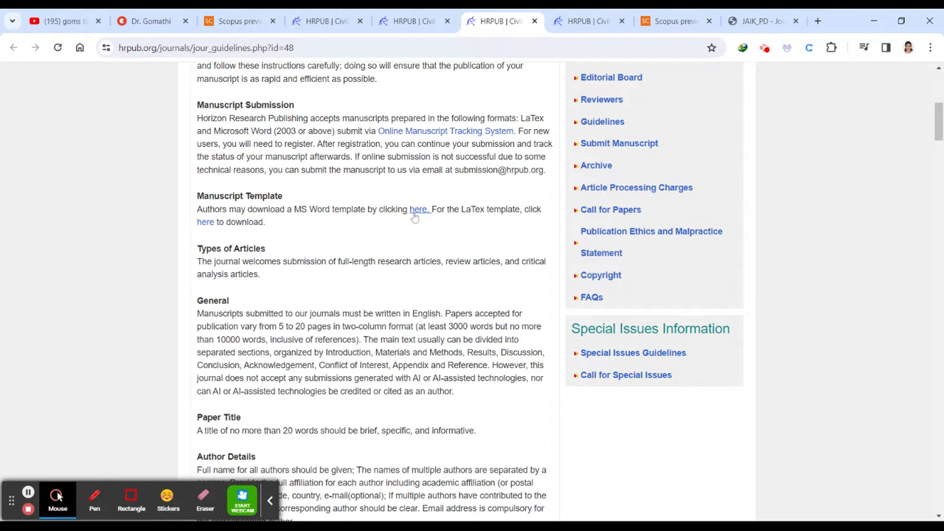
pyautogui.scroll(-3)
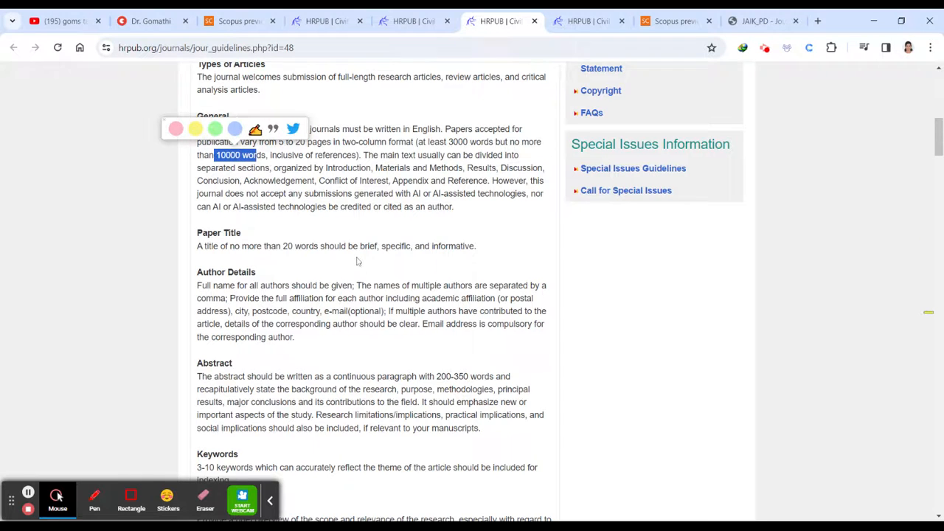
pyautogui.scroll(-3)
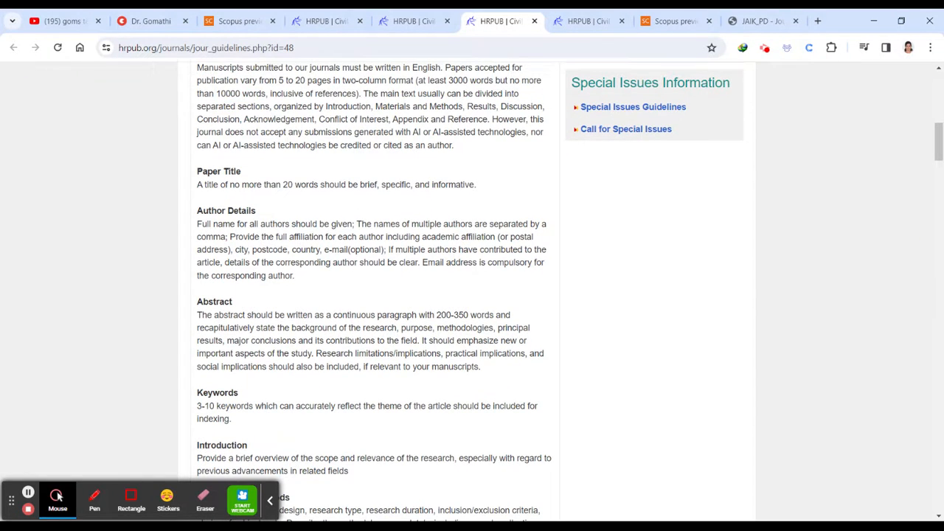
pyautogui.scroll(-3)
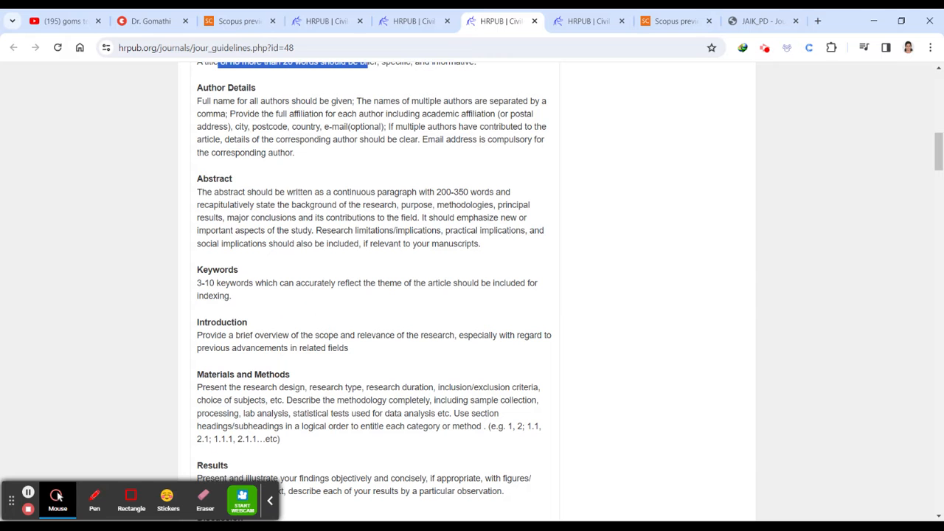
pyautogui.moveTo(233, 114); pyautogui.dragTo(356, 126)
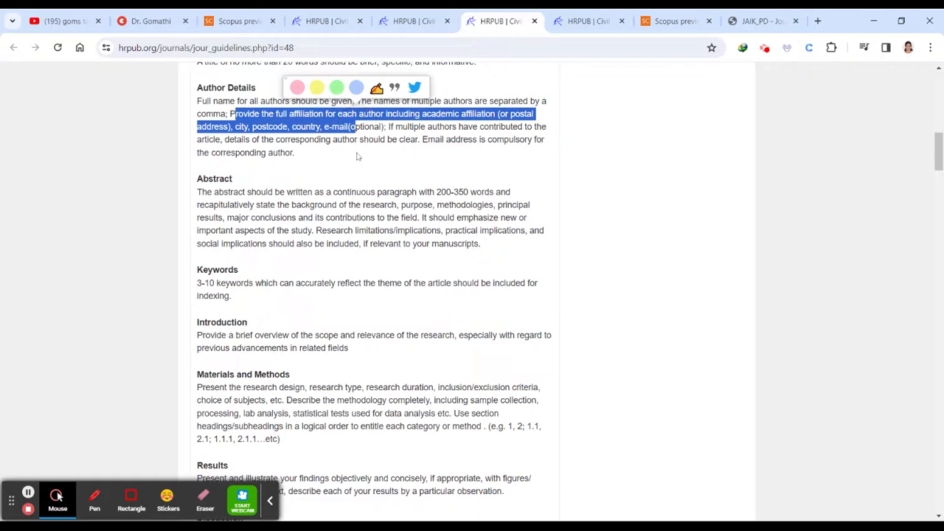
# Scroll to the review stages and mark the Initial Screening timeline
pyautogui.scroll(-3)
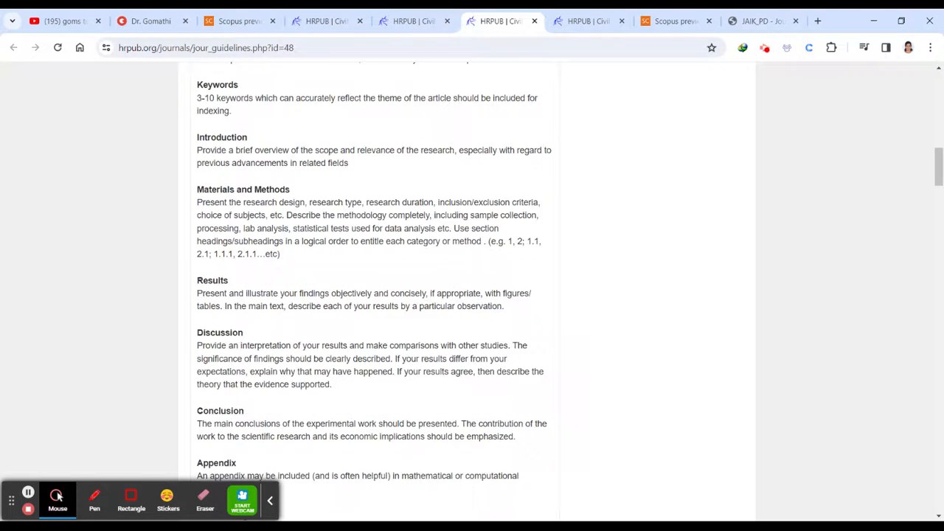
pyautogui.scroll(-3)
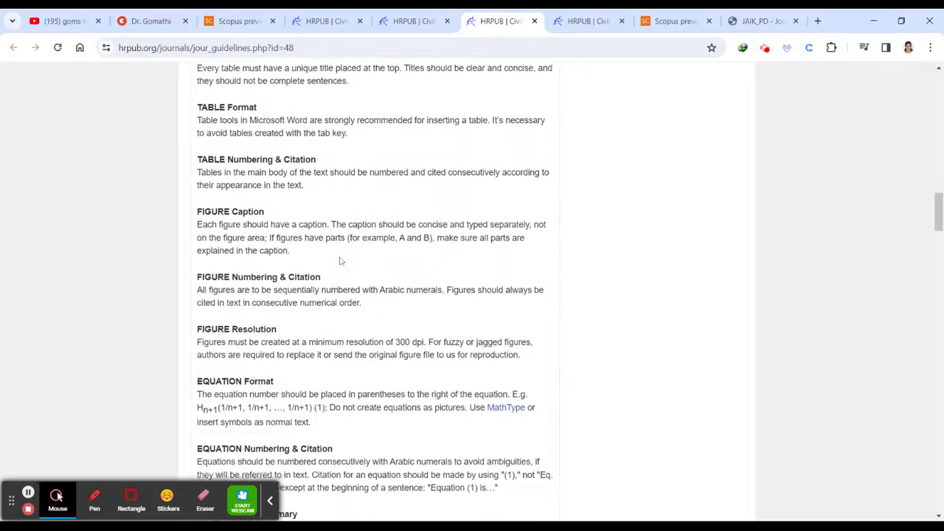
pyautogui.scroll(-3)
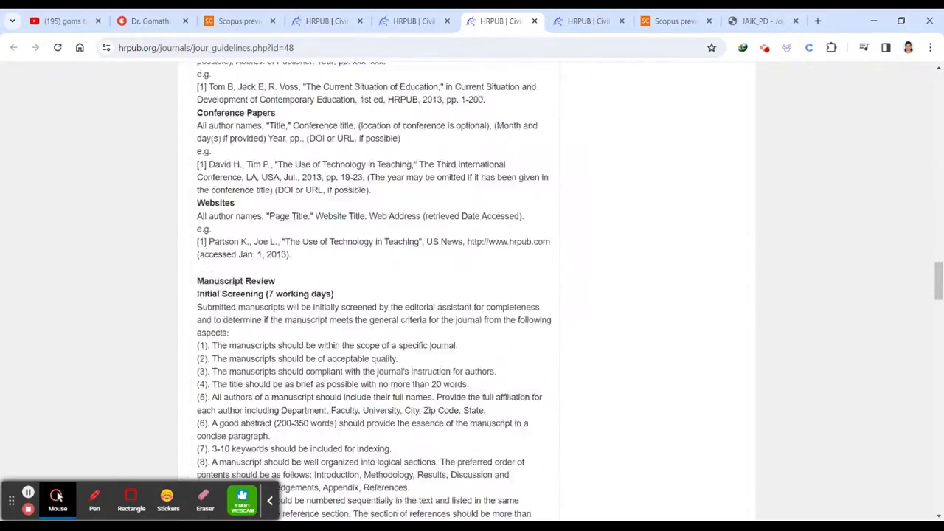
pyautogui.scroll(-3)
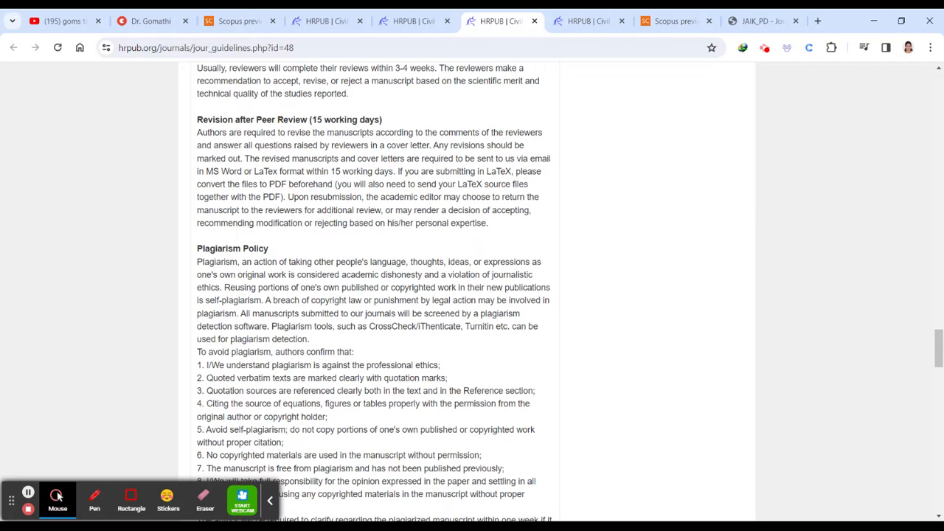
pyautogui.doubleClick(236, 248)
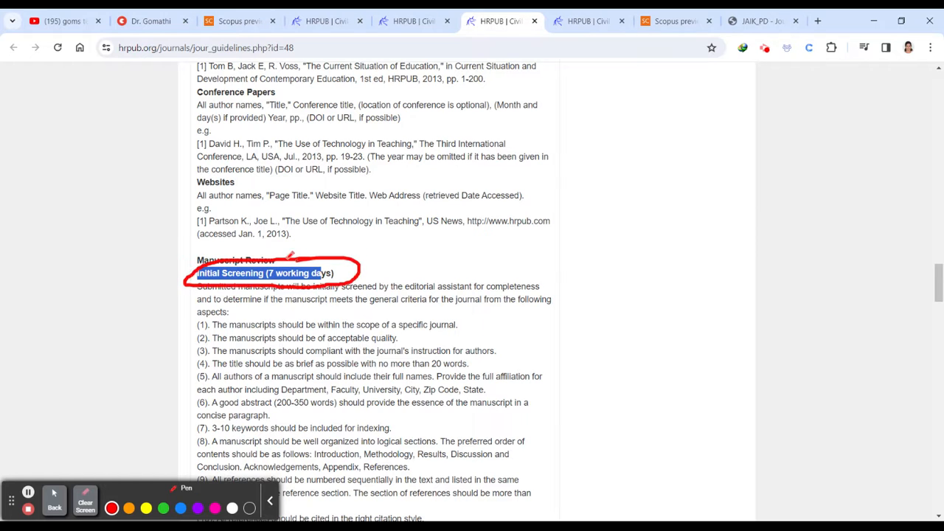
# Annotate the Peer Review and Revision after Peer Review timelines
pyautogui.scroll(-3)
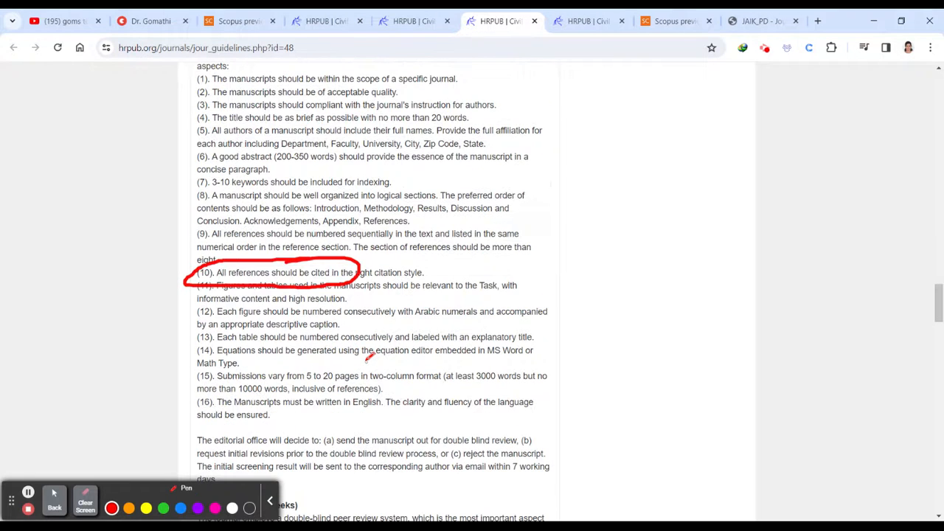
pyautogui.scroll(-3)
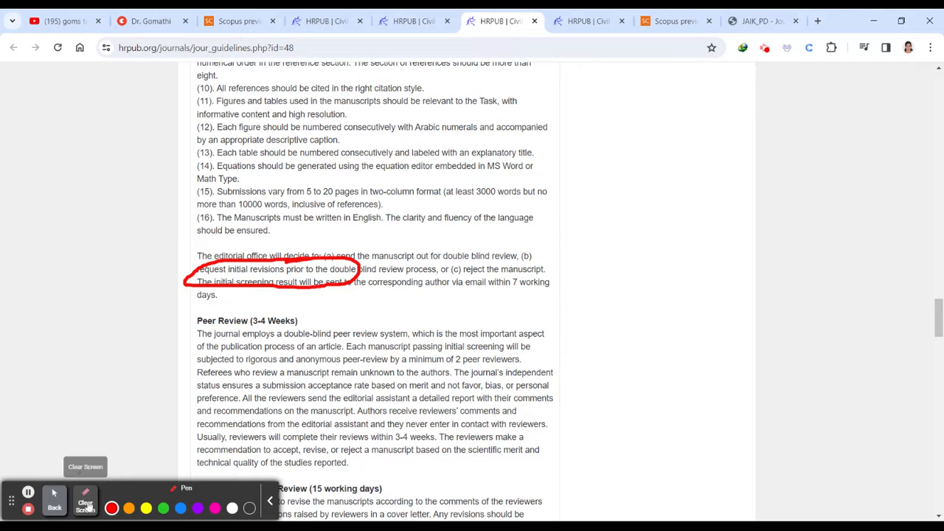
pyautogui.click(85, 501)
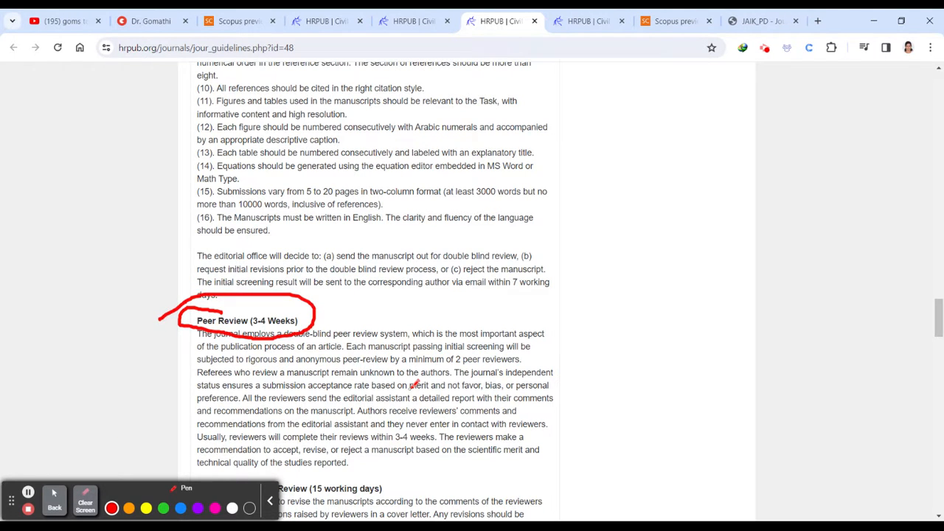
pyautogui.scroll(-3)
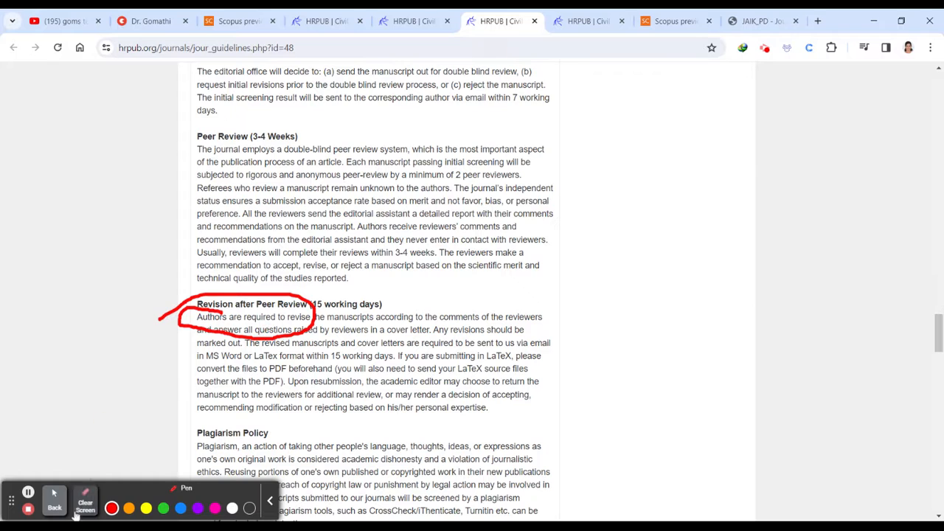
pyautogui.click(85, 504)
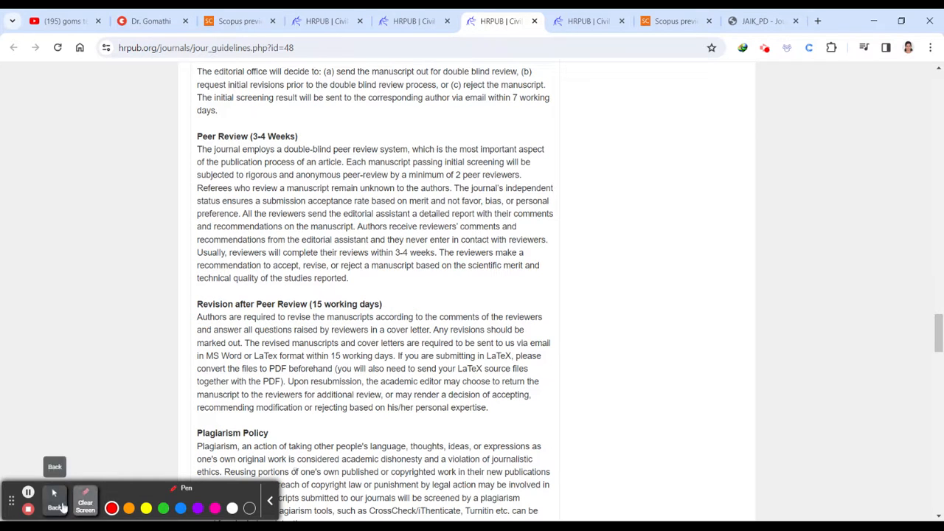
pyautogui.scroll(-3)
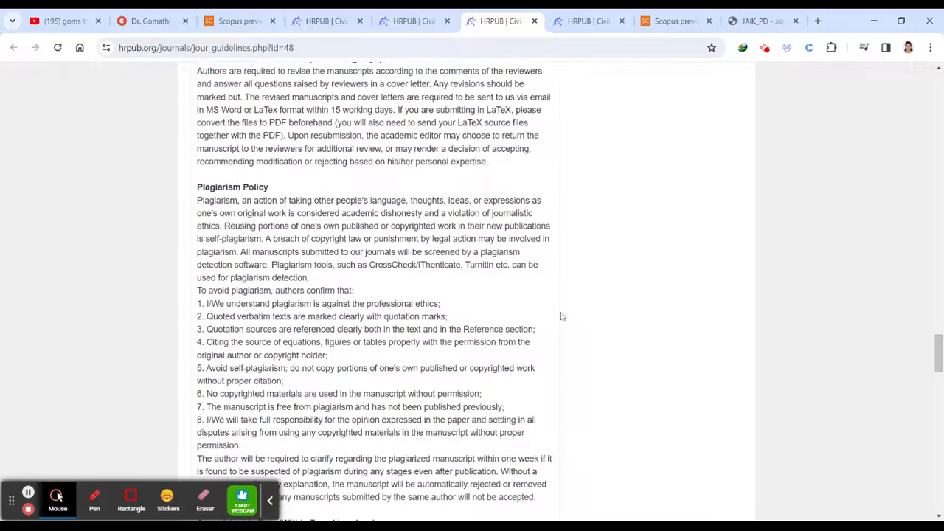
# Scroll to the Plagiarism Policy and underline its confirmation rules with the pen
pyautogui.scroll(-3)
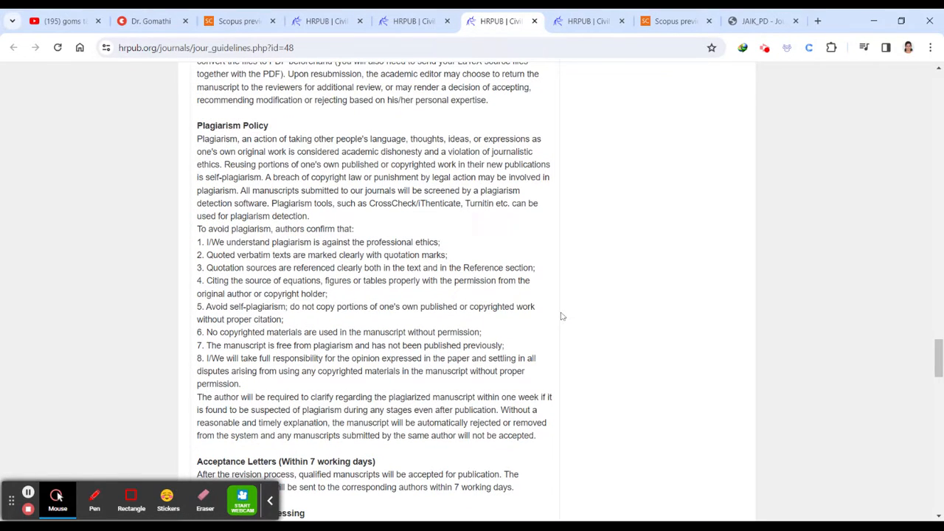
pyautogui.scroll(-3)
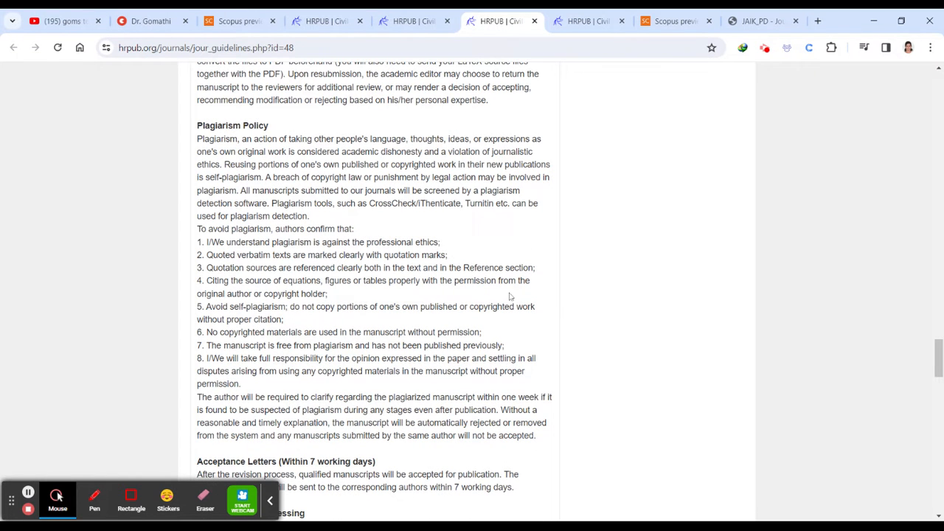
pyautogui.moveTo(95, 498)
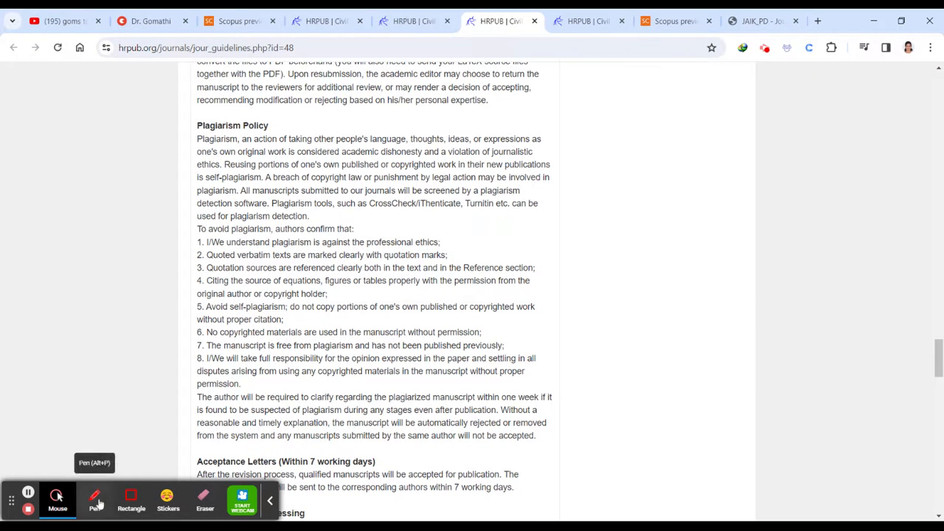
pyautogui.click(96, 498)
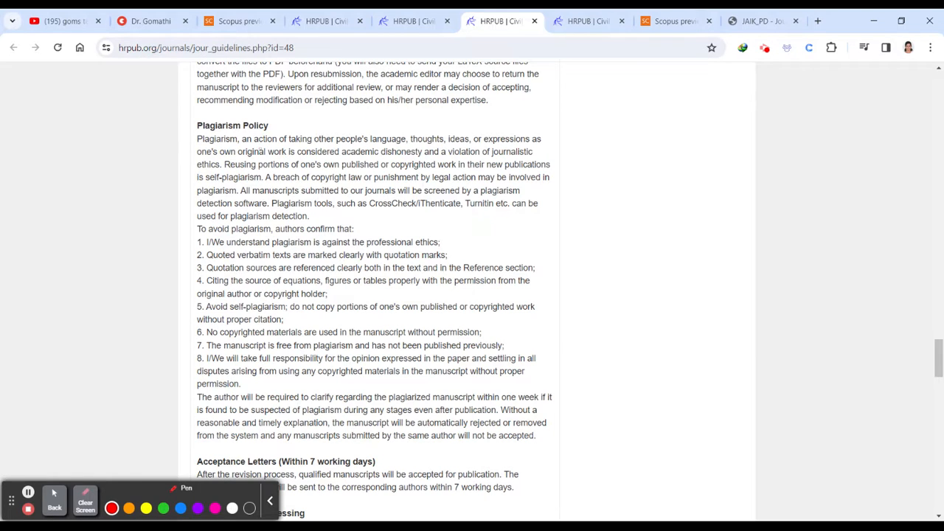
pyautogui.moveTo(260, 148)
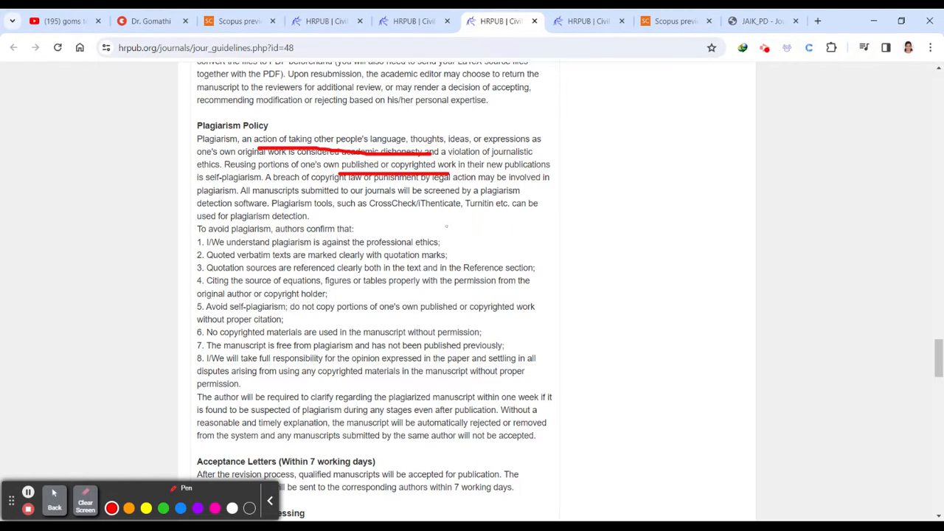
pyautogui.moveTo(398, 215); pyautogui.dragTo(498, 215)
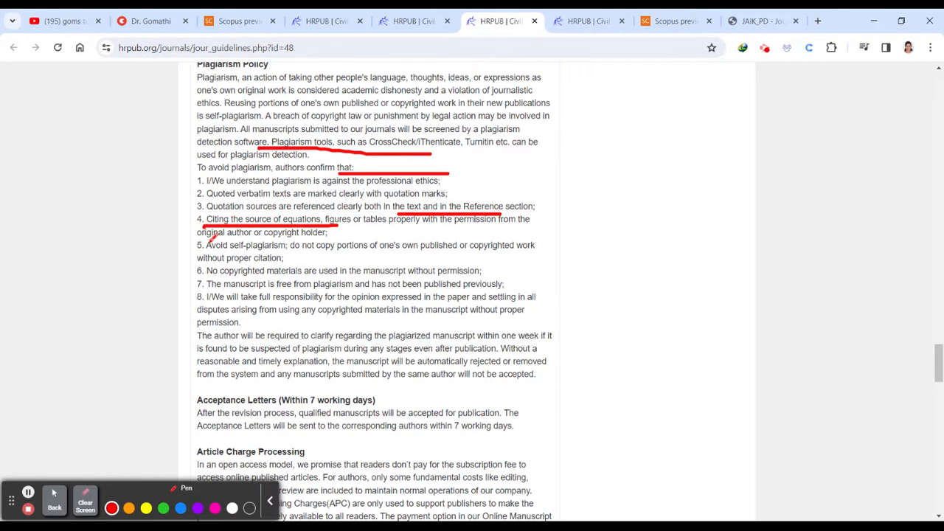
pyautogui.moveTo(209, 249); pyautogui.dragTo(476, 253)
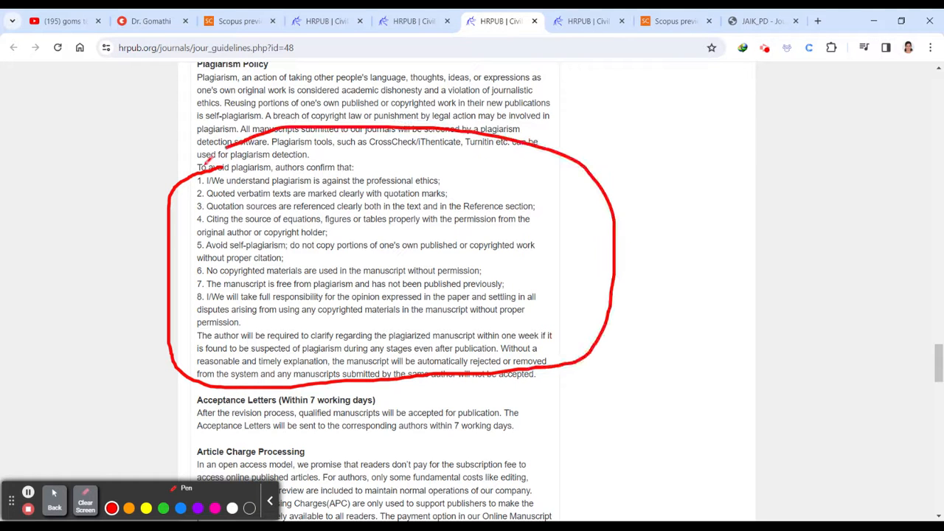
pyautogui.scroll(-3)
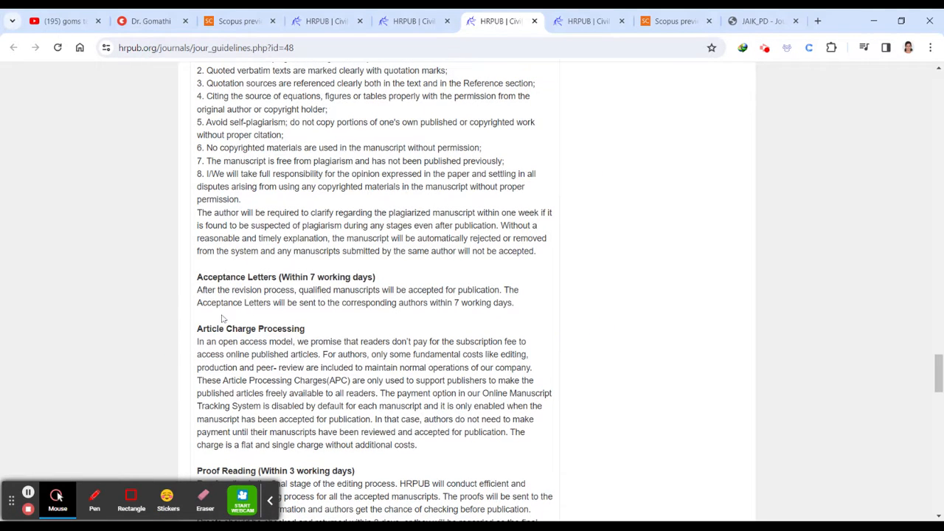
pyautogui.moveTo(196, 289); pyautogui.dragTo(302, 289)
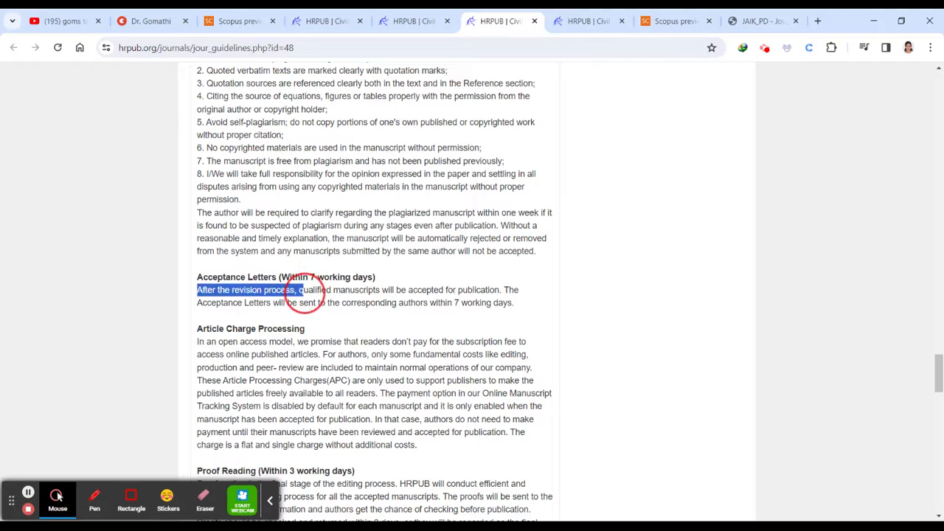
pyautogui.moveTo(300, 289); pyautogui.dragTo(516, 302)
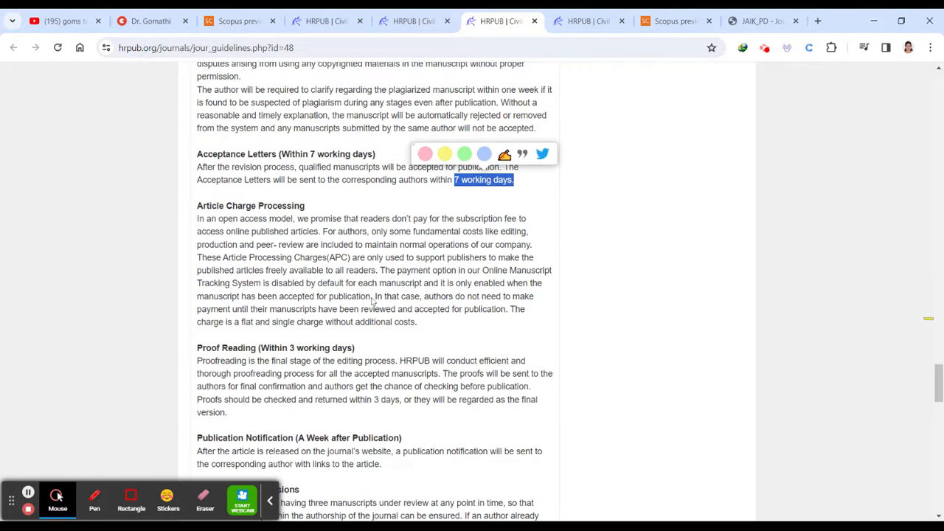
pyautogui.moveTo(142, 291)
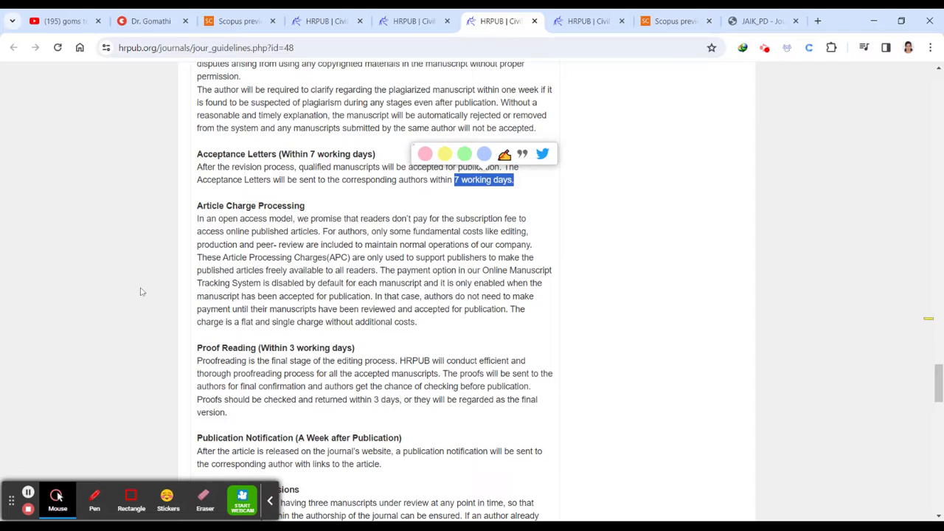
pyautogui.click(95, 500)
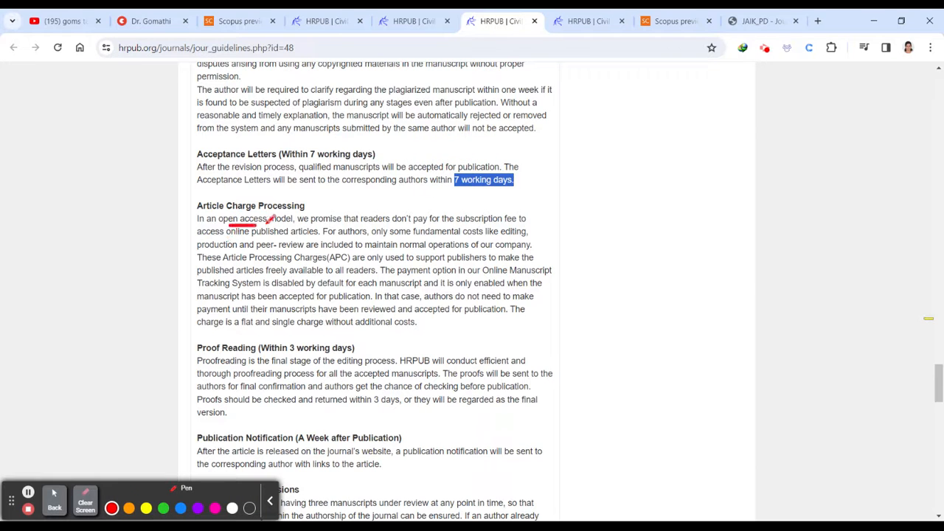
pyautogui.moveTo(229, 223); pyautogui.dragTo(501, 218)
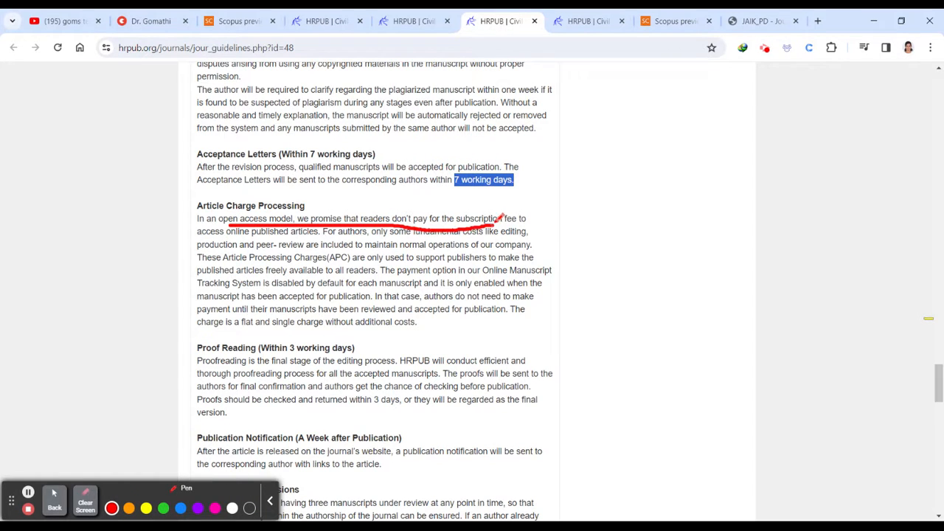
pyautogui.moveTo(501, 219); pyautogui.dragTo(528, 220)
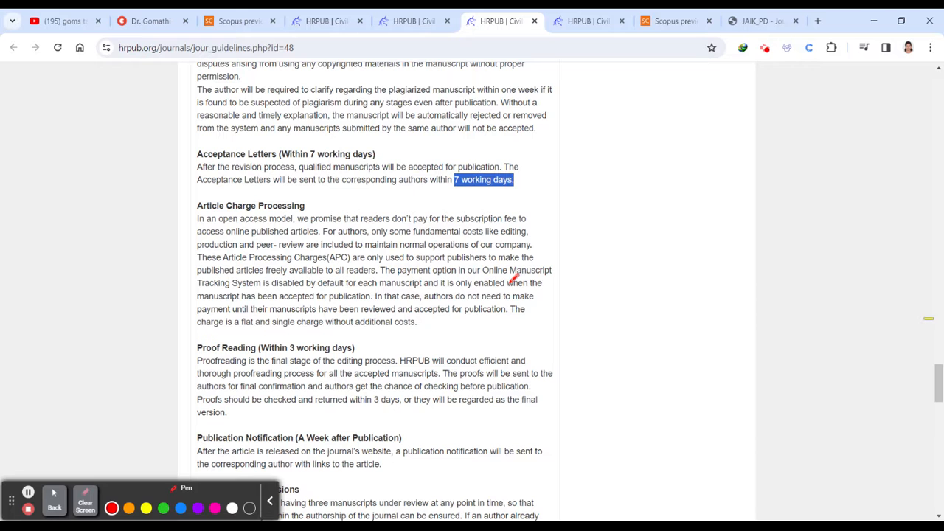
pyautogui.moveTo(457, 365)
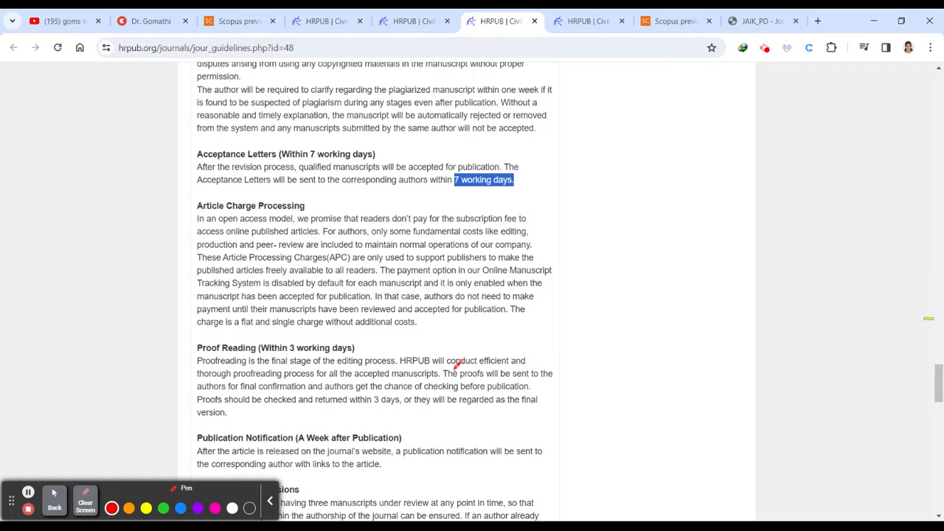
pyautogui.scroll(-3)
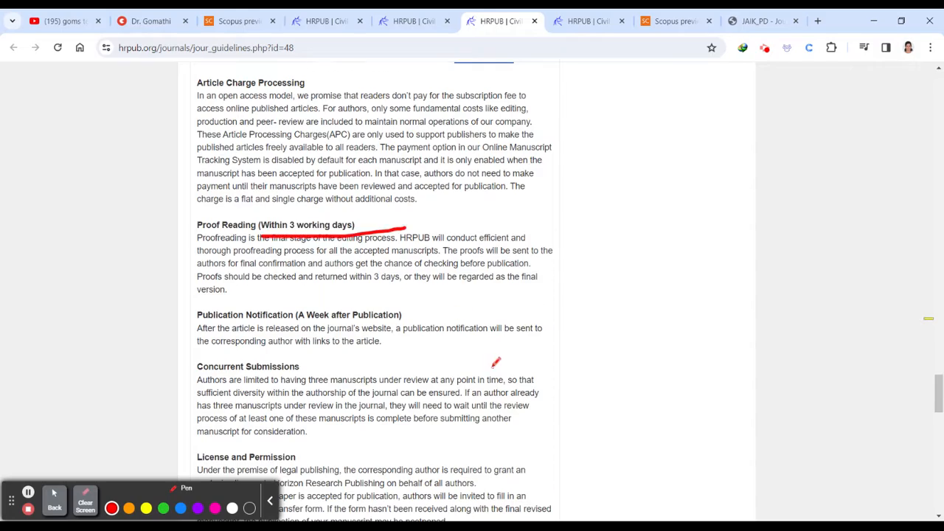
pyautogui.scroll(-3)
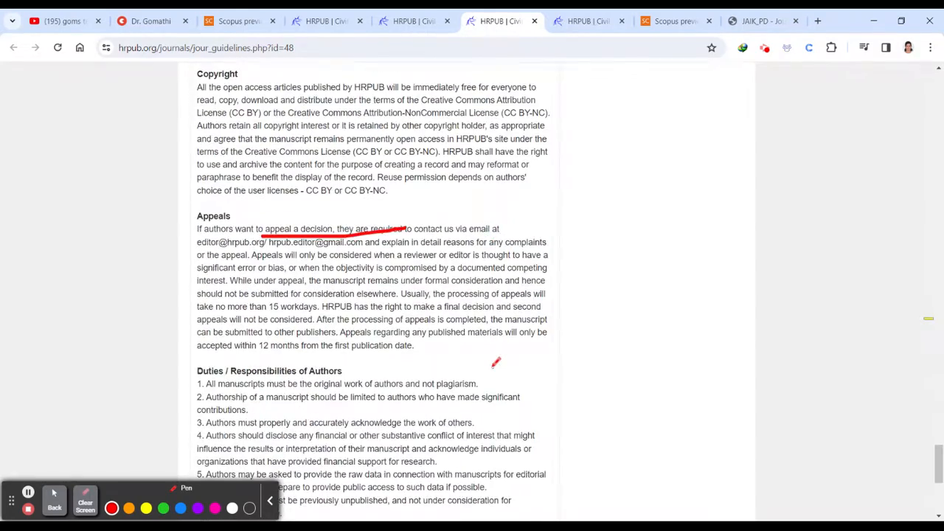
pyautogui.scroll(-3)
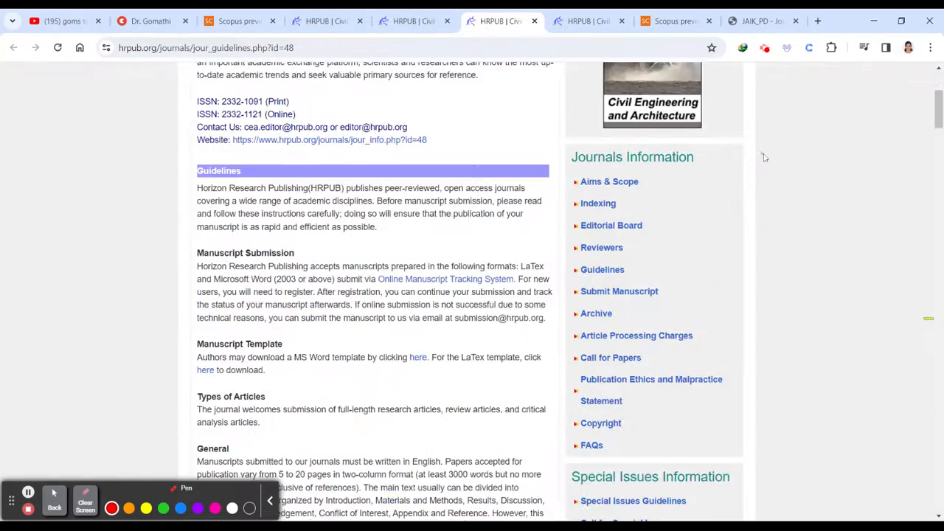
# Open the journal's Article Processing Charges page from the sidebar
pyautogui.scroll(-3)
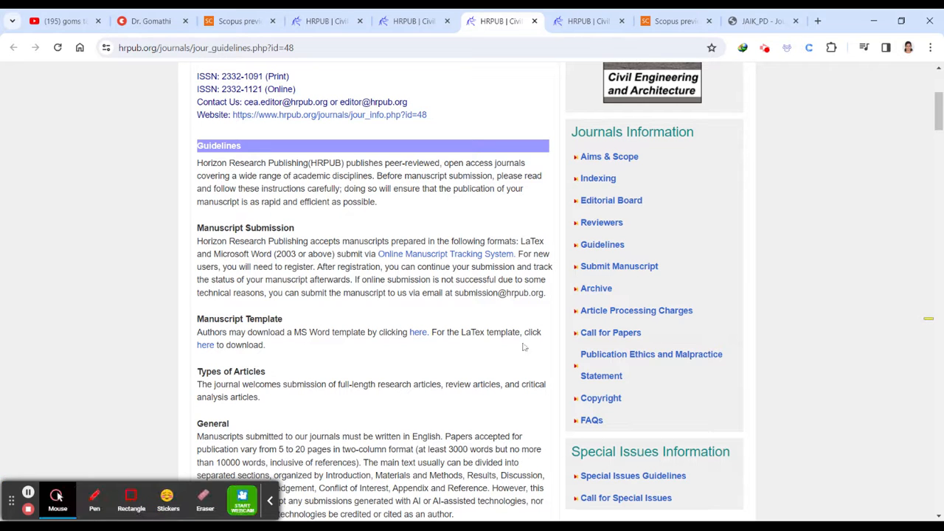
pyautogui.click(636, 310)
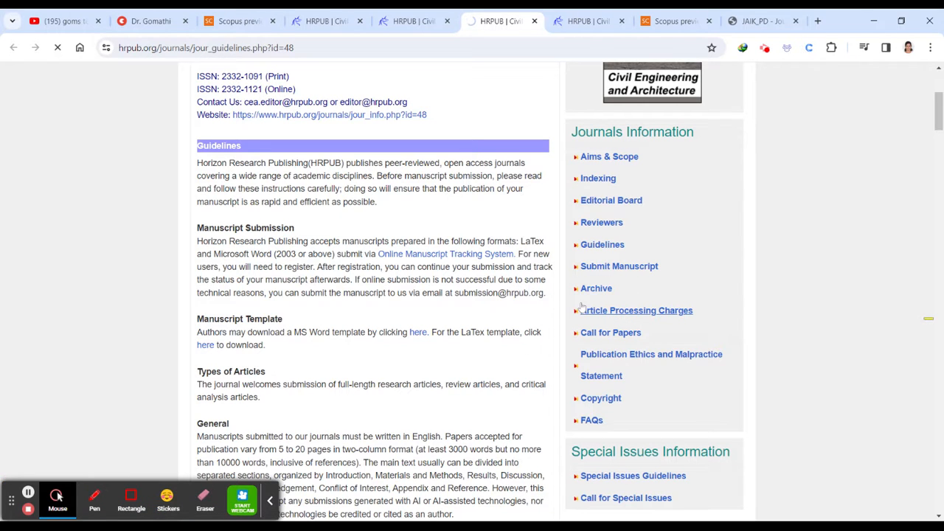
pyautogui.click(637, 310)
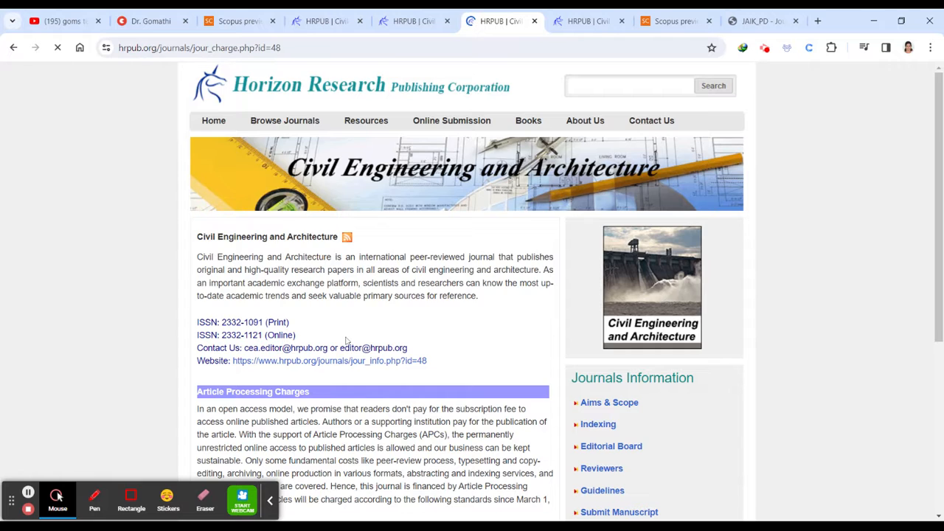
# Mark the 480 USD charge, then open the Special Issues Guidelines page
pyautogui.scroll(-3)
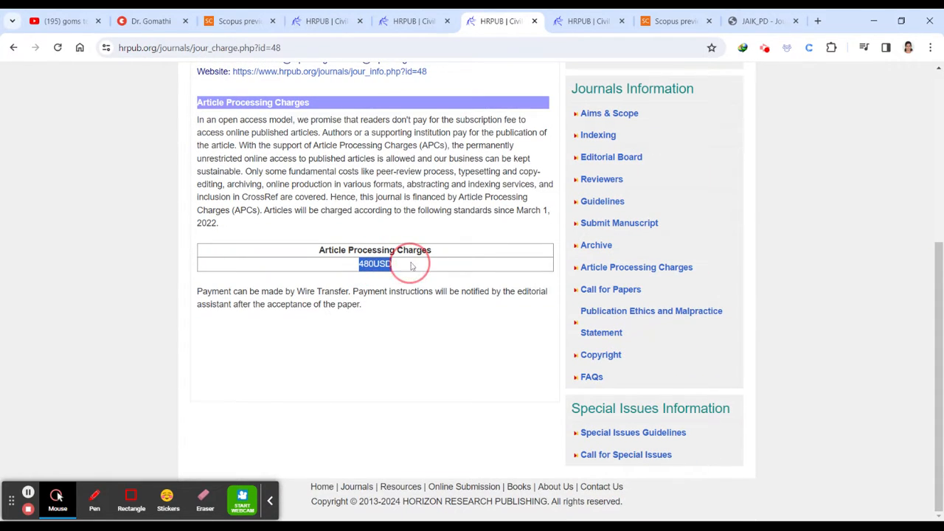
pyautogui.moveTo(454, 285)
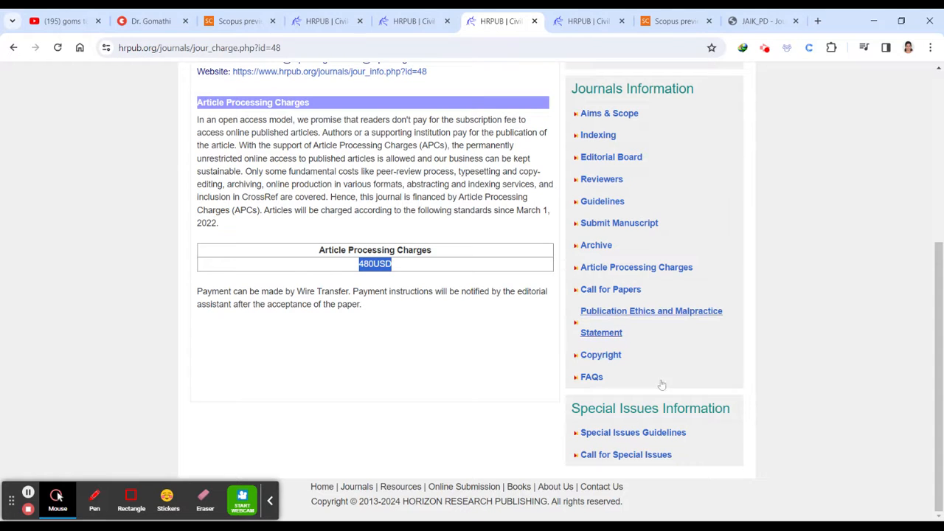
pyautogui.click(94, 500)
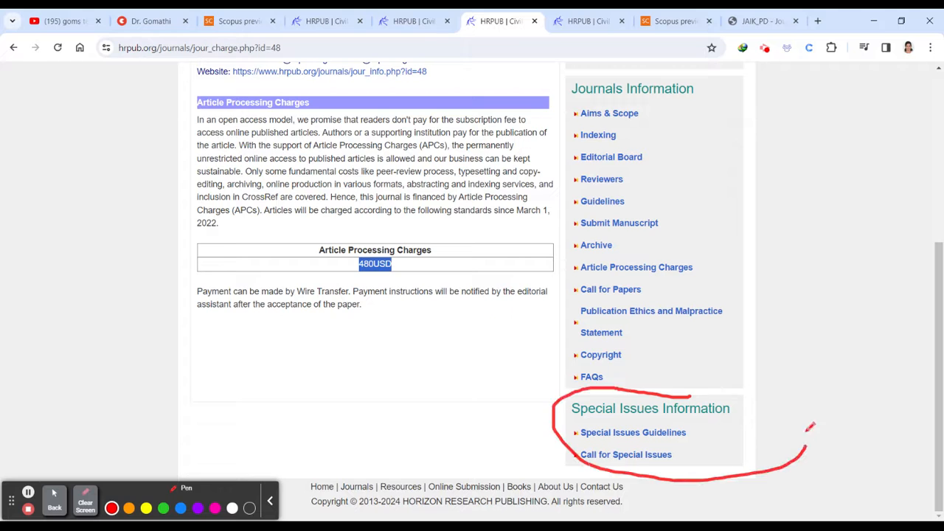
pyautogui.click(54, 505)
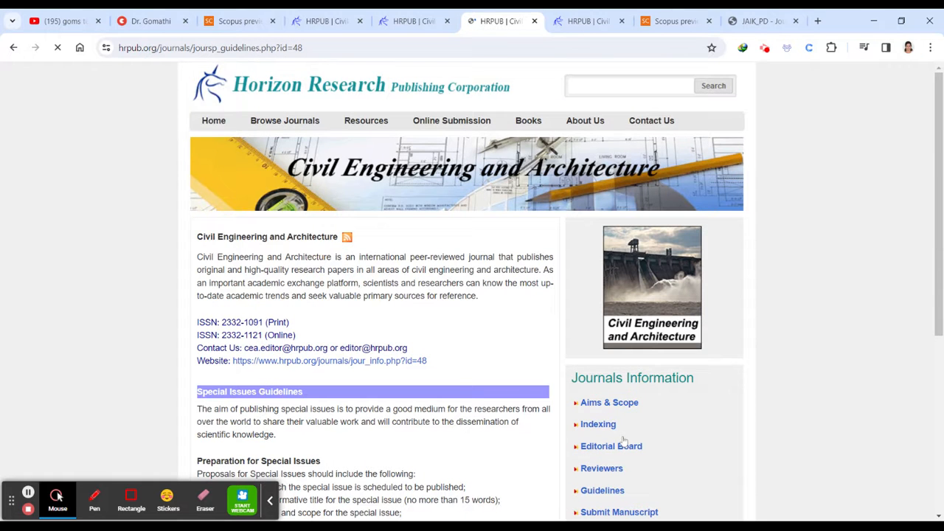
# Review HRPUB's Special Issues Guidelines, then bring up the Journal of the Architectural Institute of Korea Scopus record
pyautogui.scroll(-3)
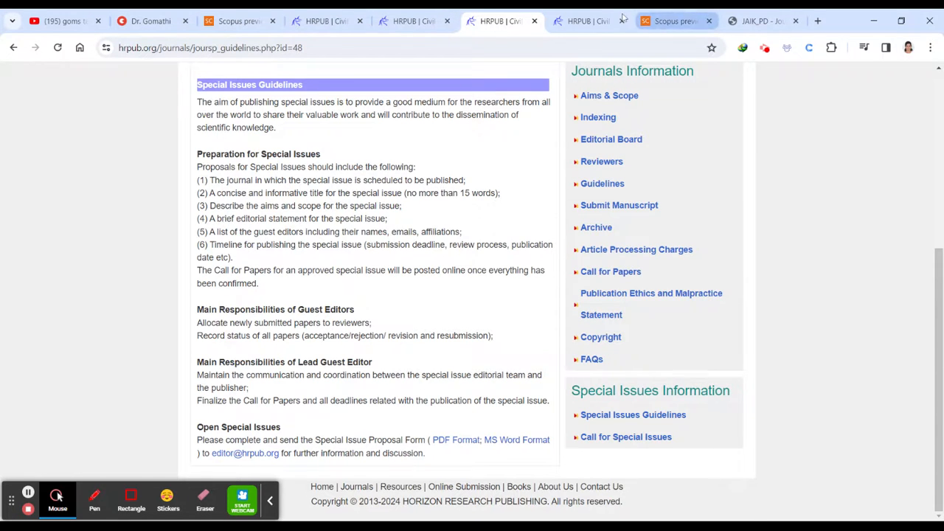
pyautogui.click(674, 21)
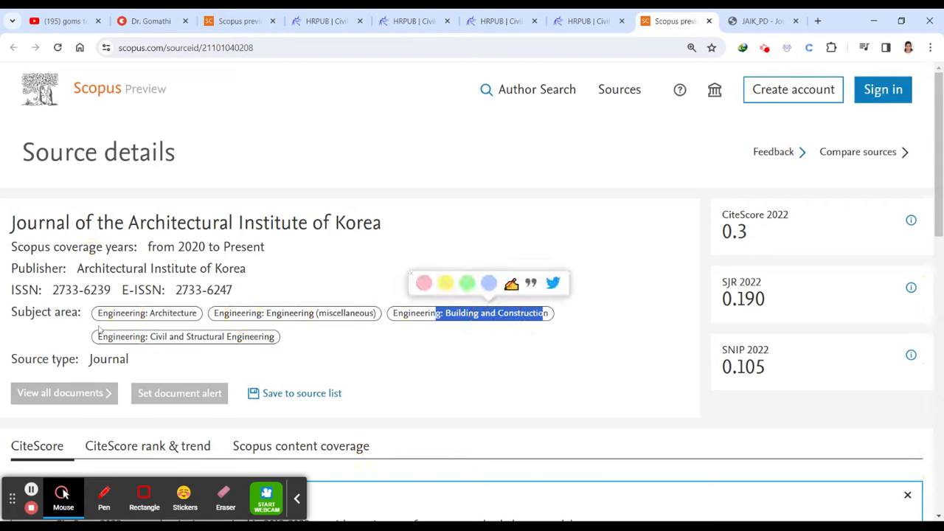
pyautogui.click(763, 21)
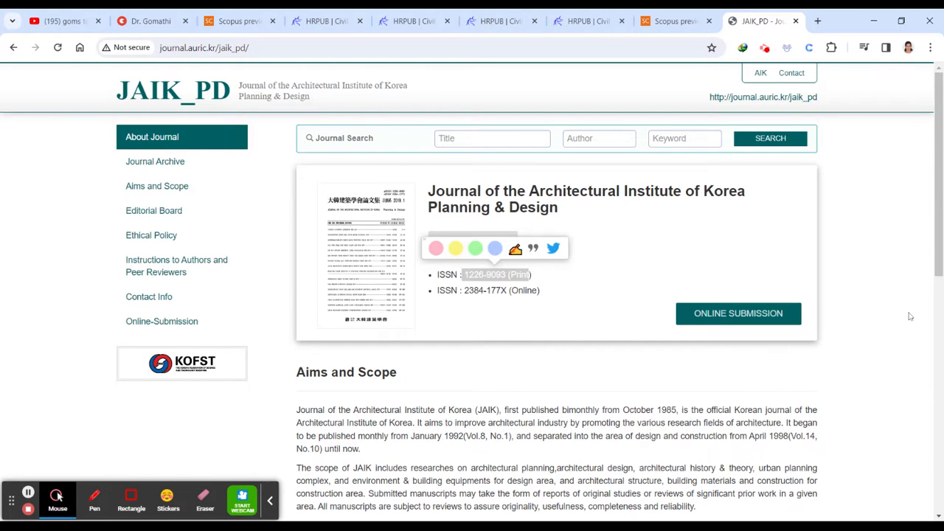
pyautogui.click(675, 21)
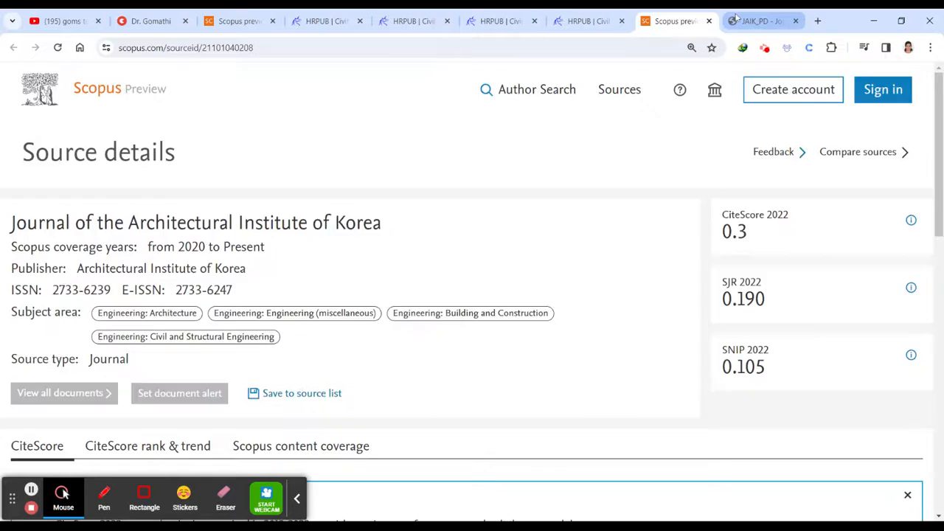
pyautogui.click(760, 20)
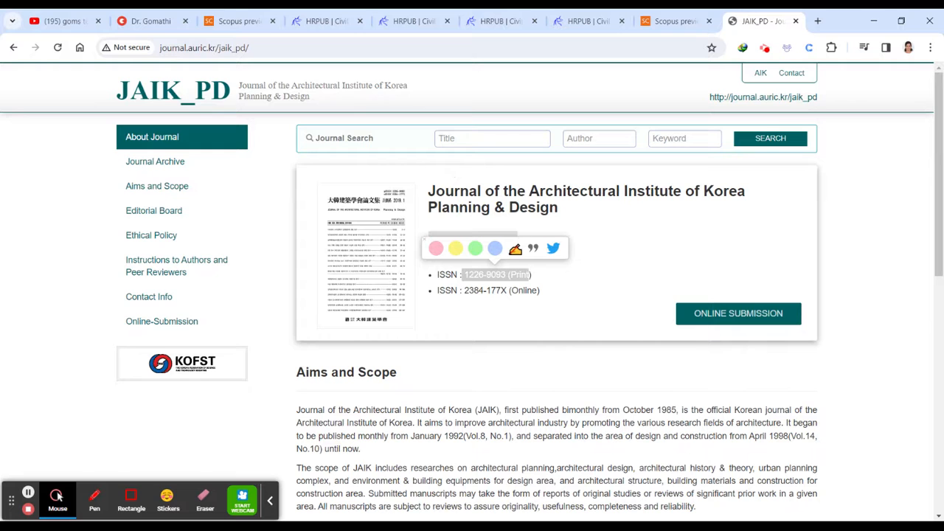
pyautogui.click(671, 21)
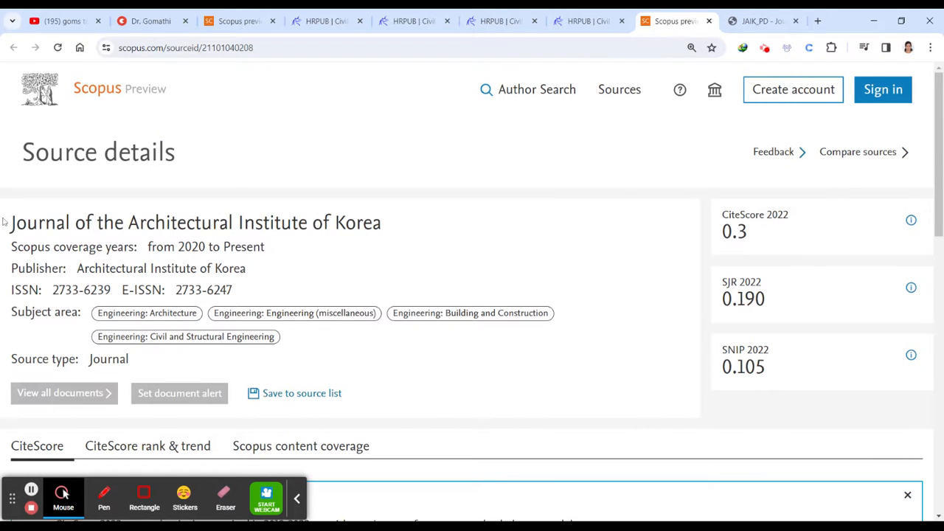
pyautogui.click(763, 21)
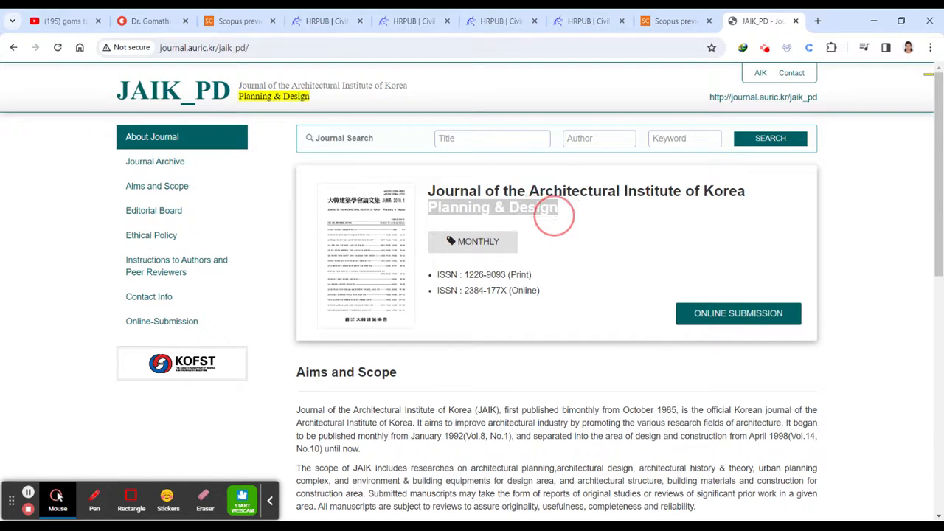
pyautogui.scroll(-3)
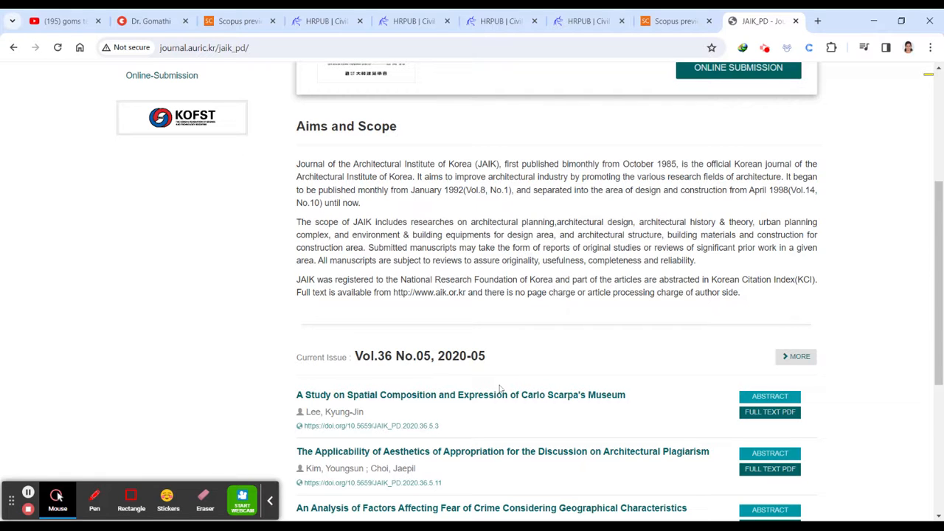
pyautogui.scroll(-3)
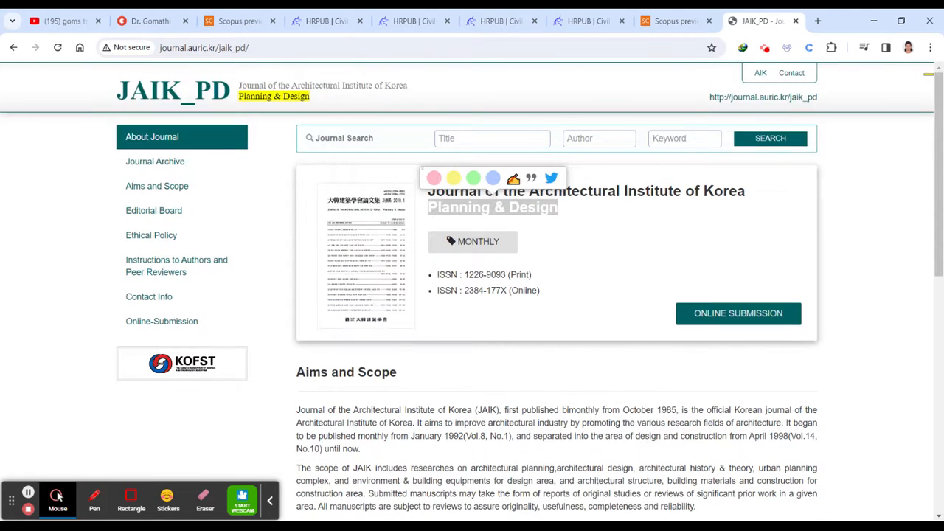
pyautogui.click(671, 21)
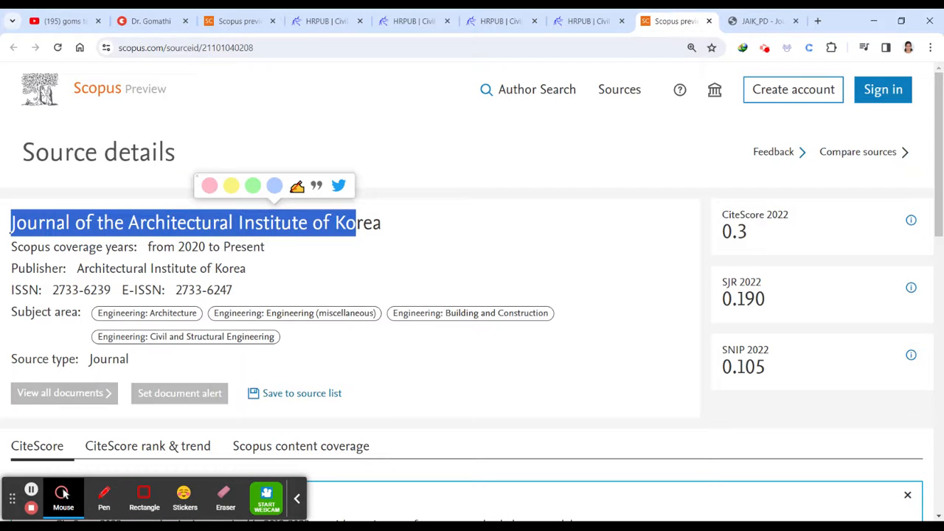